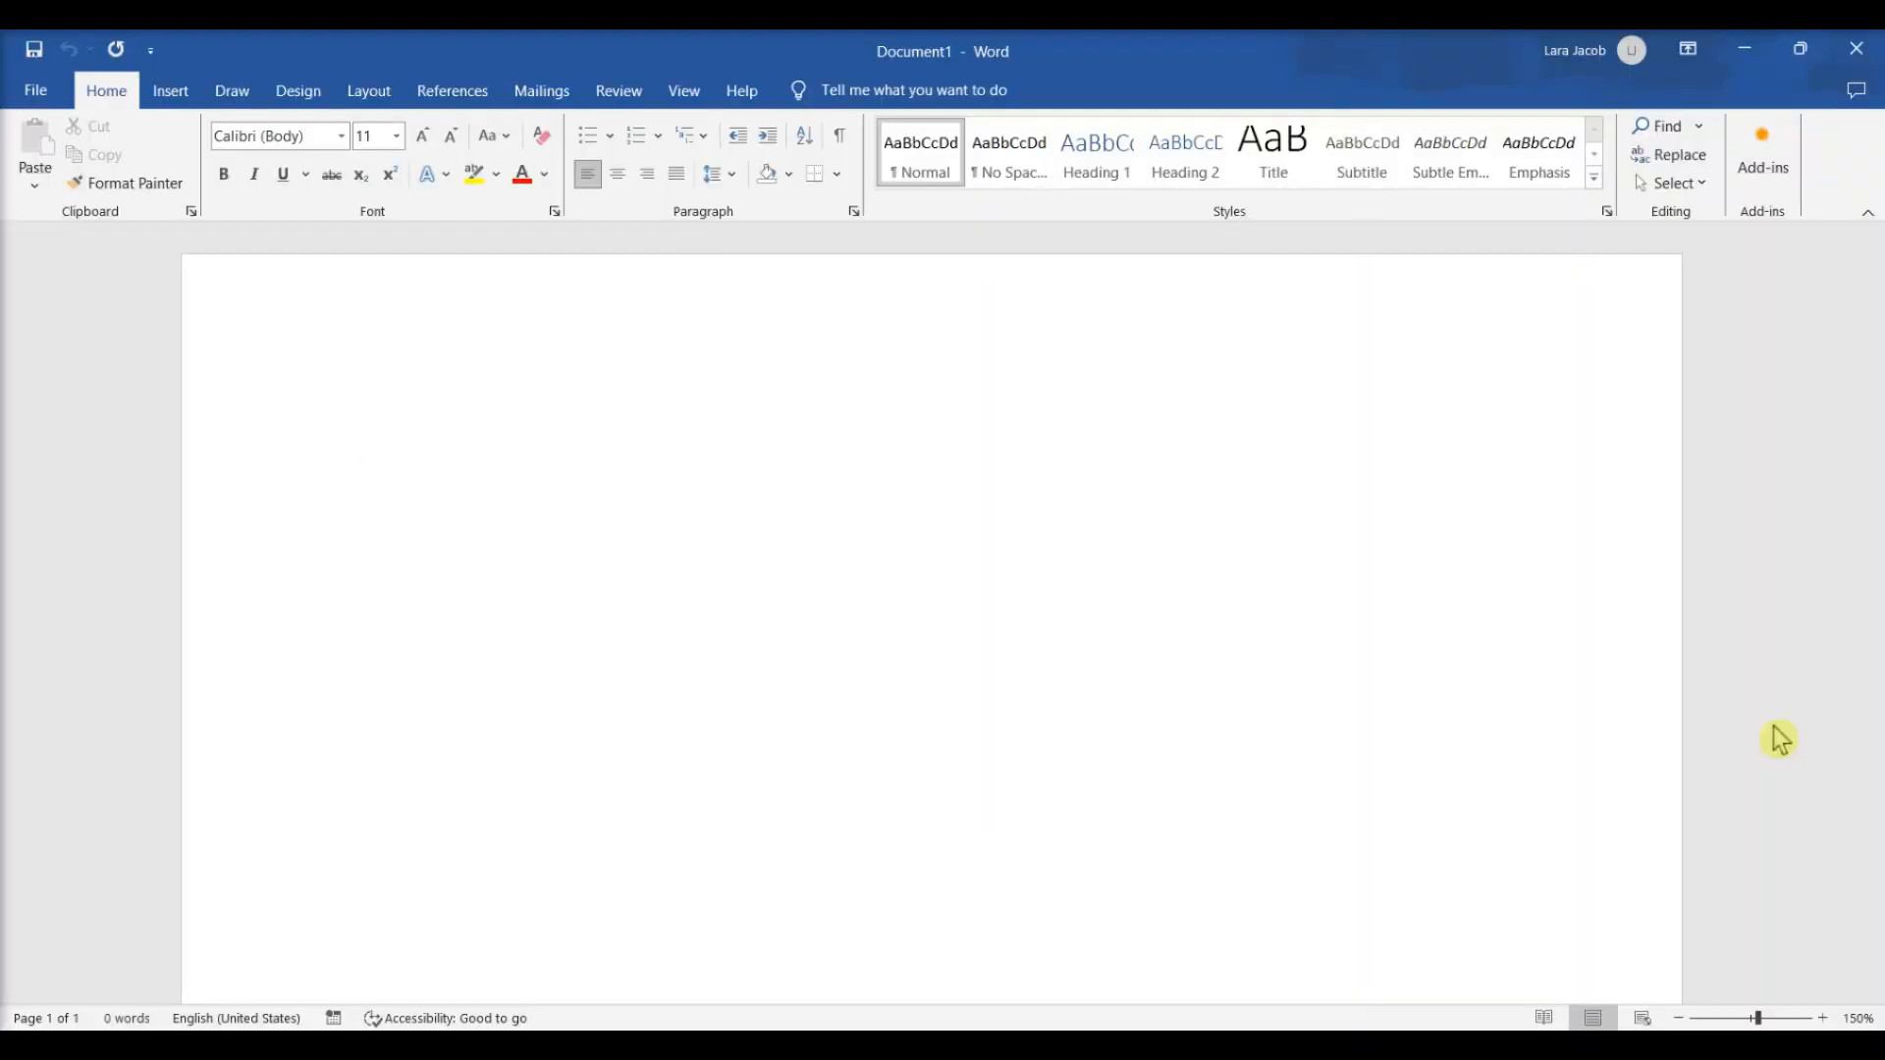
Type *** on the blank page to create a dotted border line.
click(358, 446)
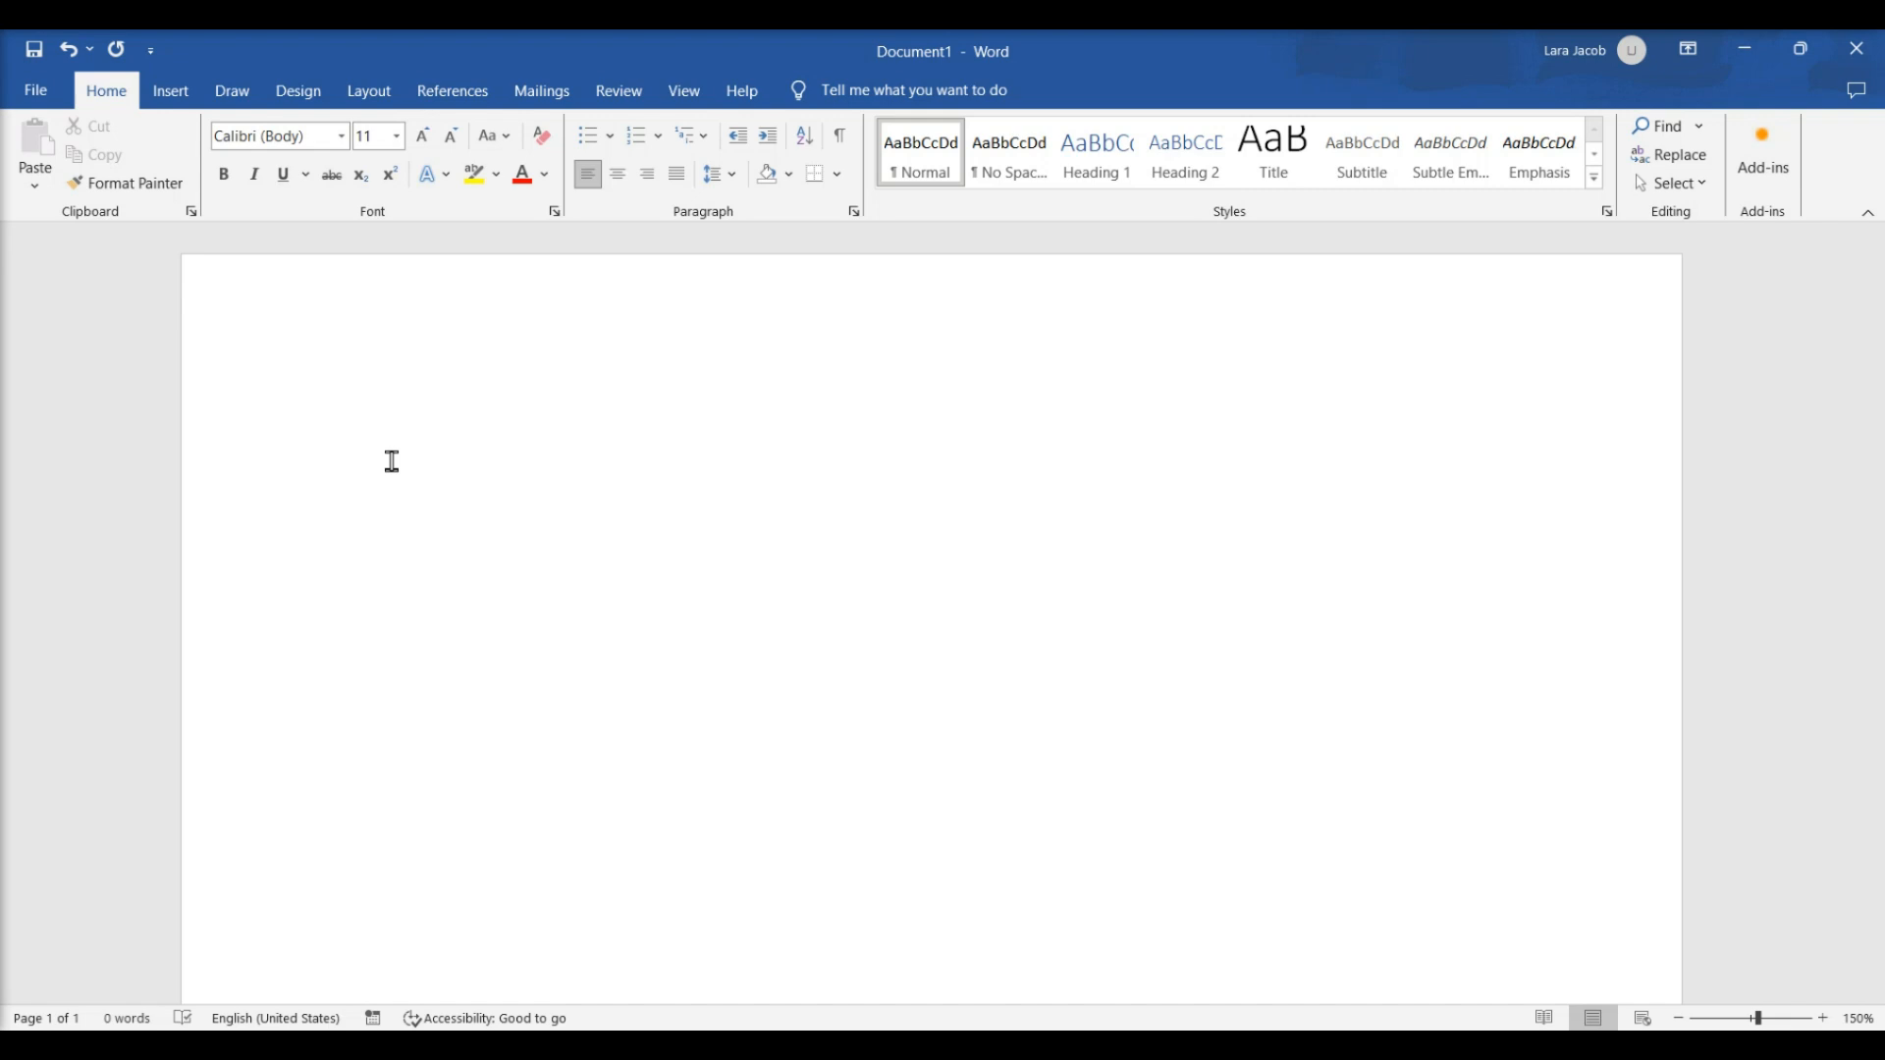
text(***)
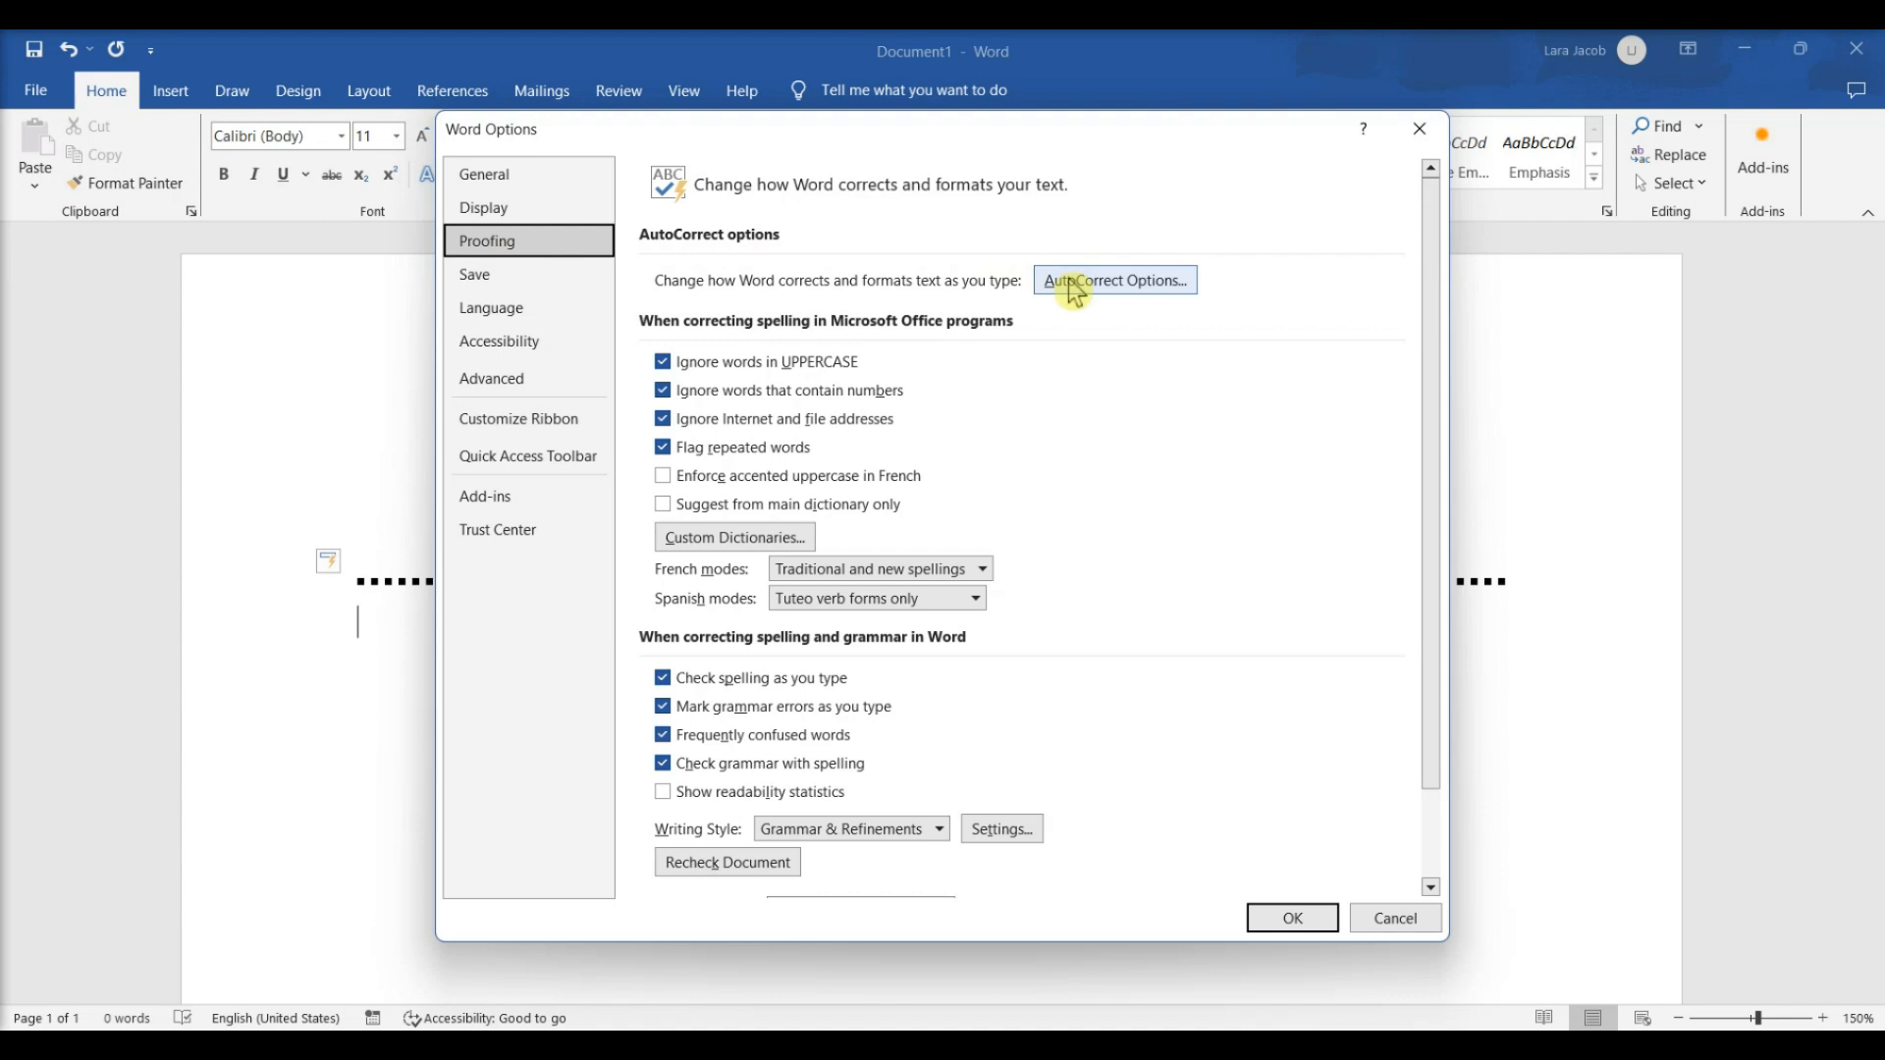
Leave Border lines on under AutoFormat As You Type and close the AutoCorrect settings.
click(1113, 280)
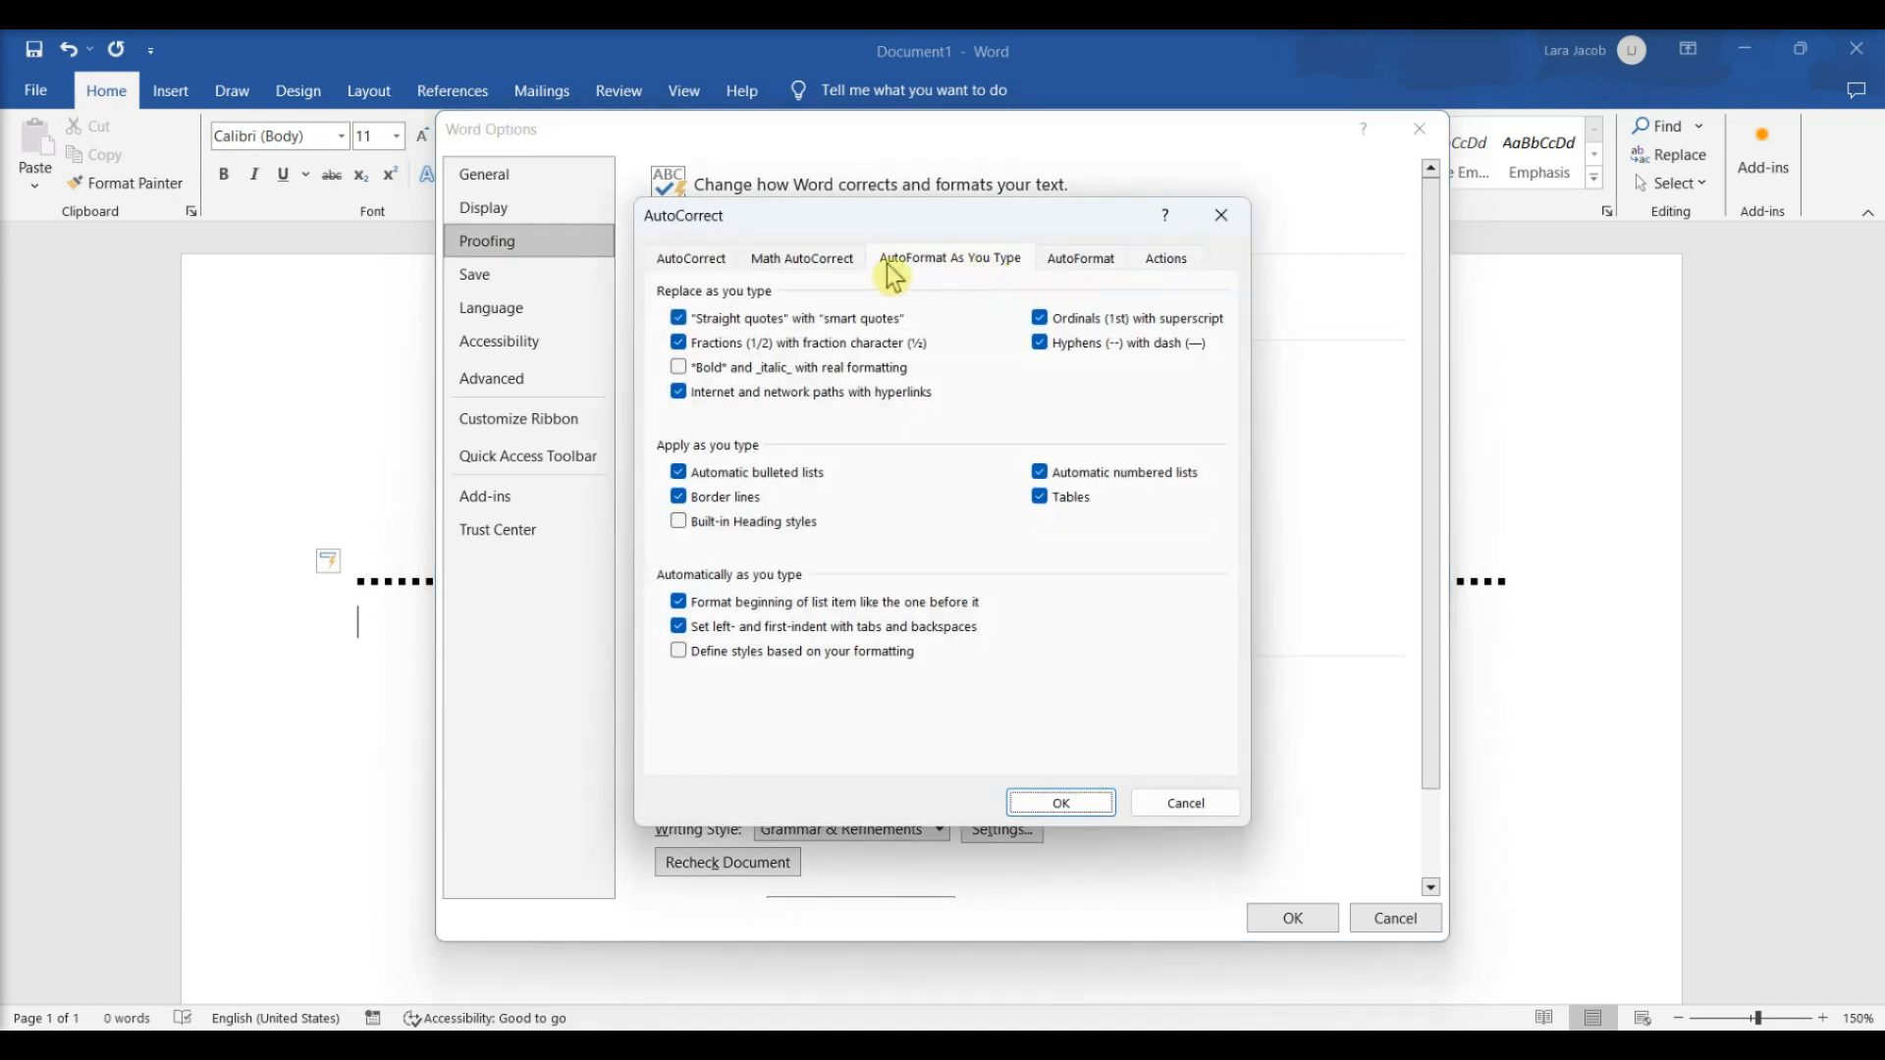
mouse_move(767, 459)
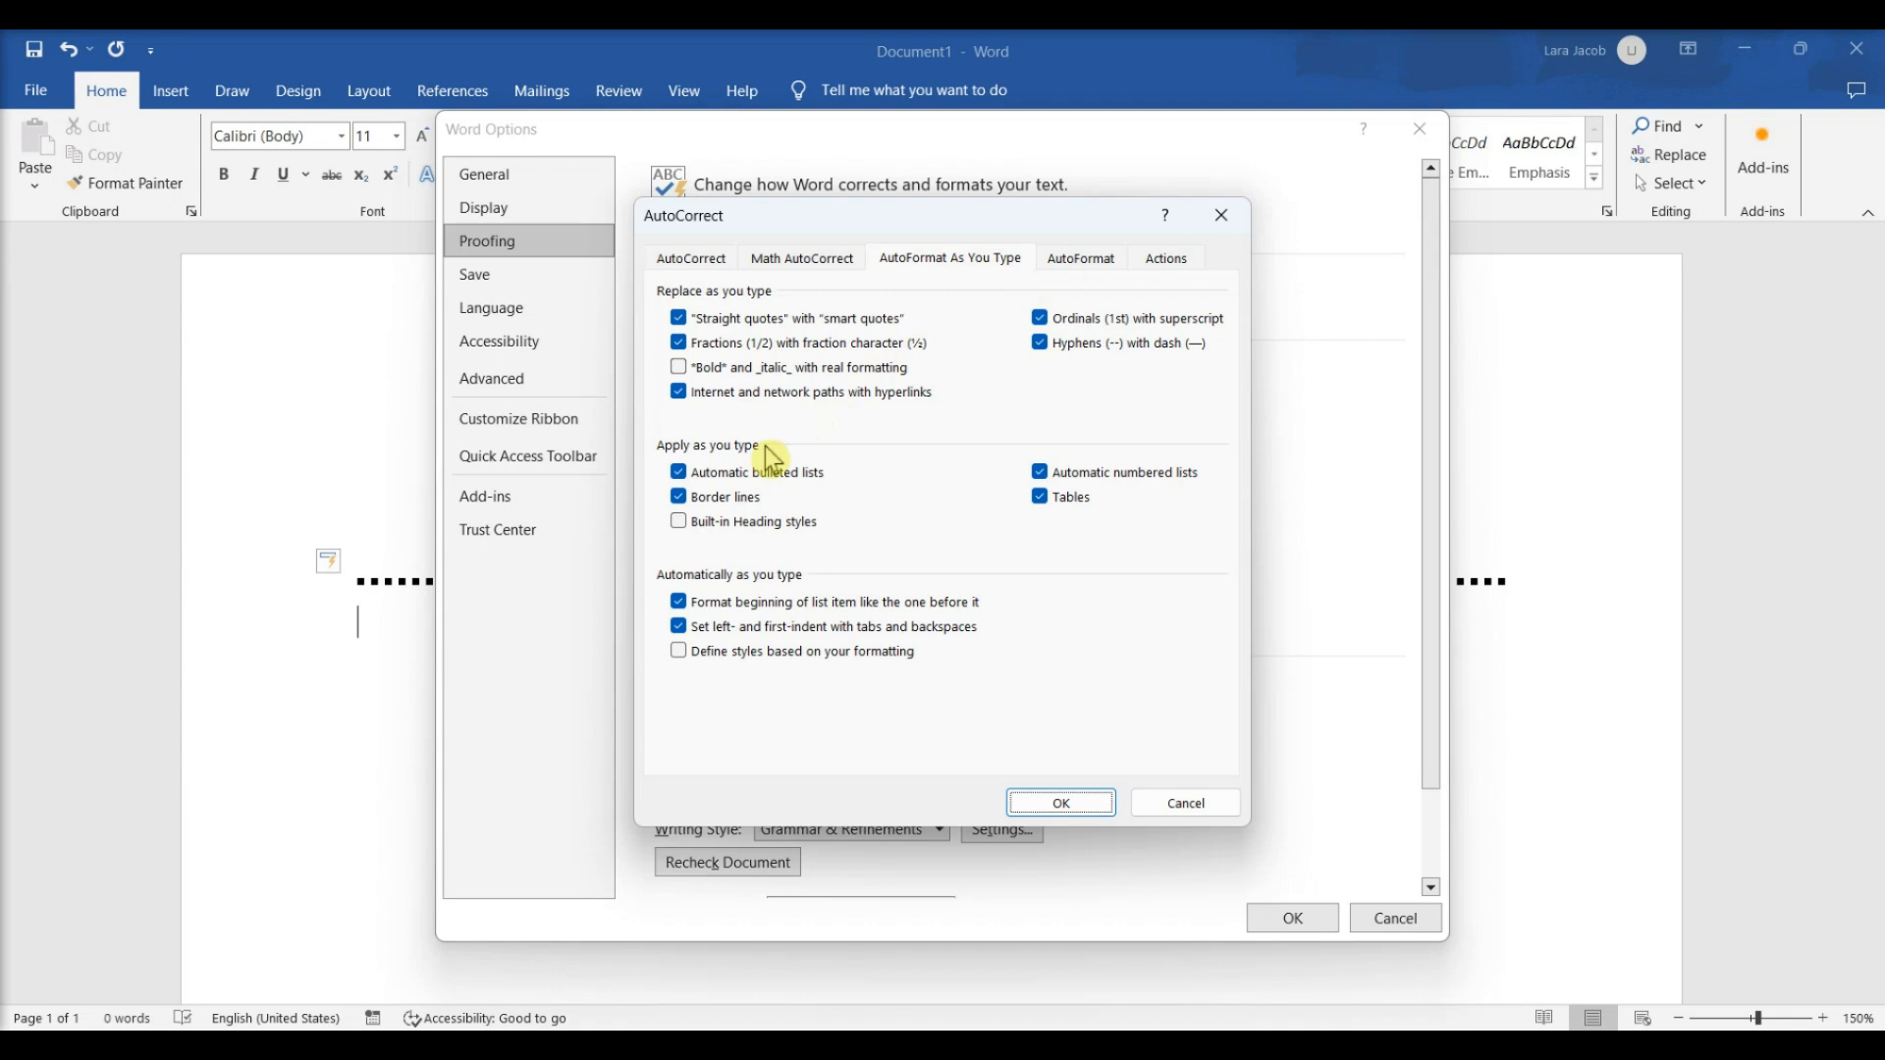
mouse_move(734, 511)
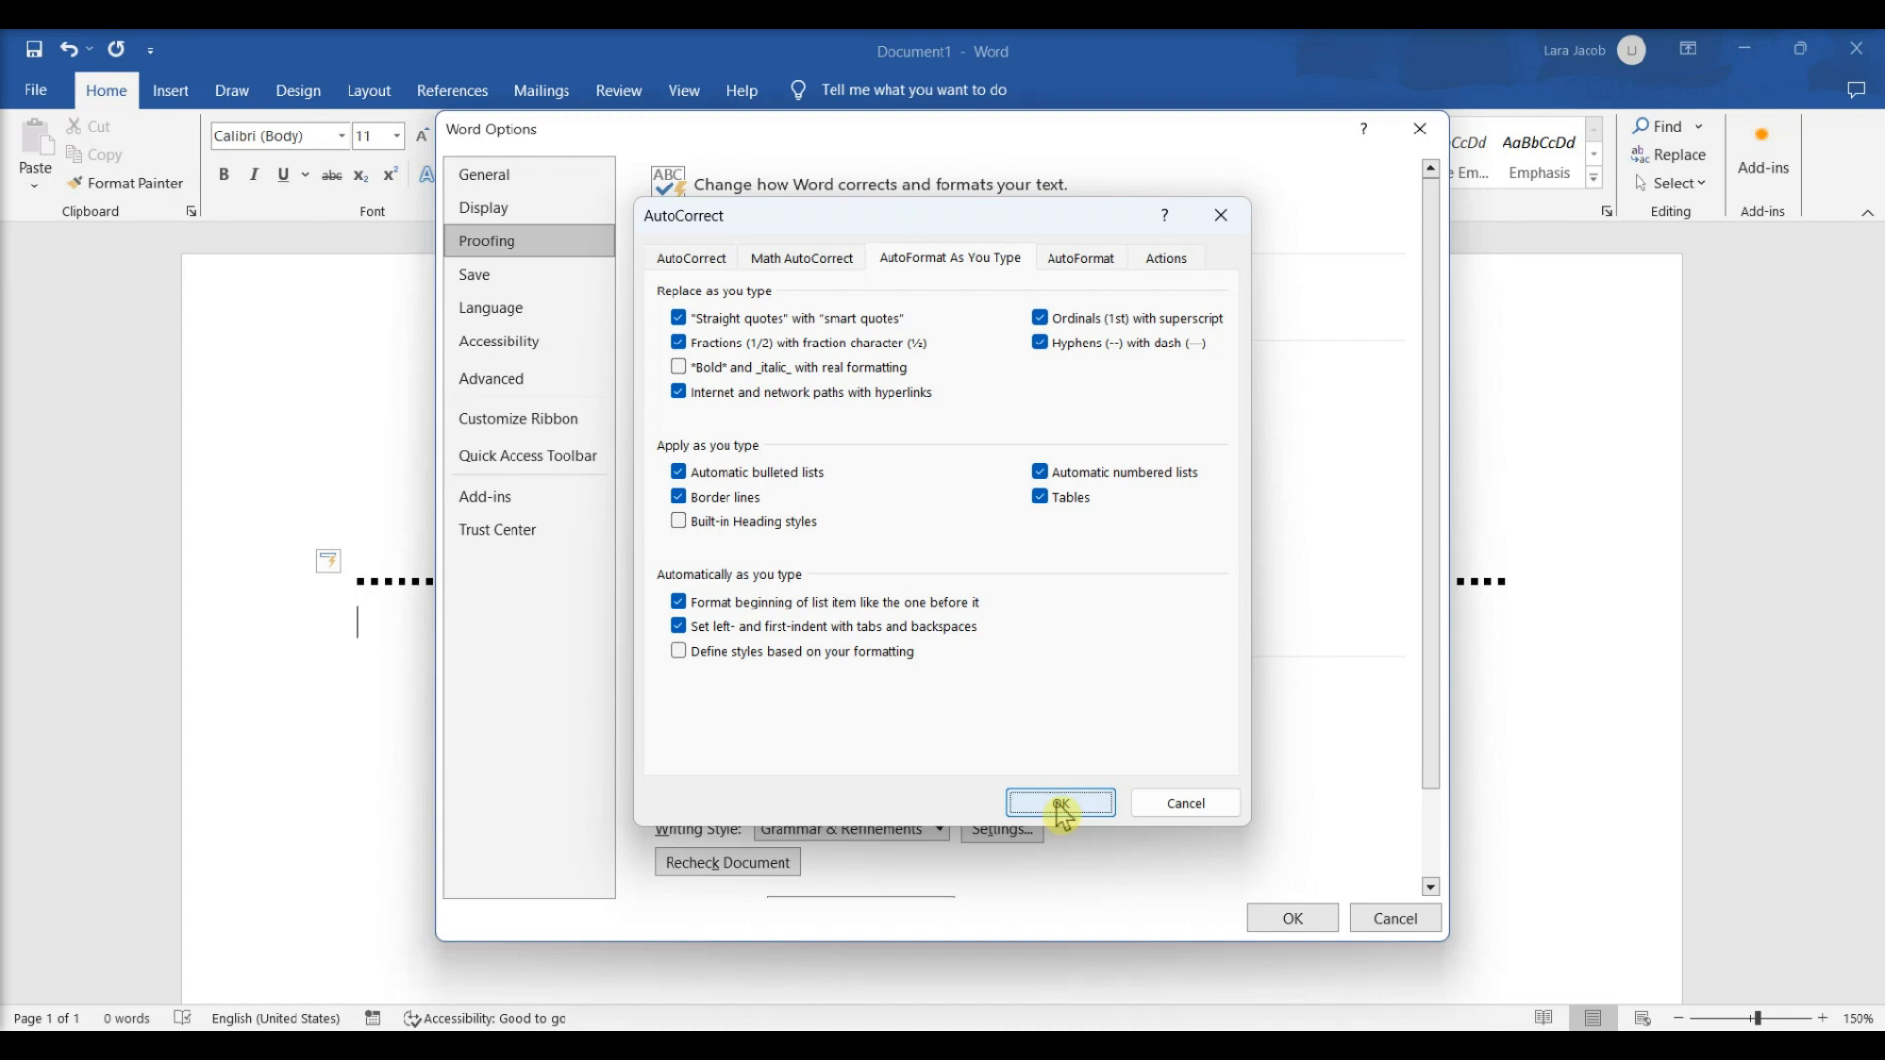
click(1059, 802)
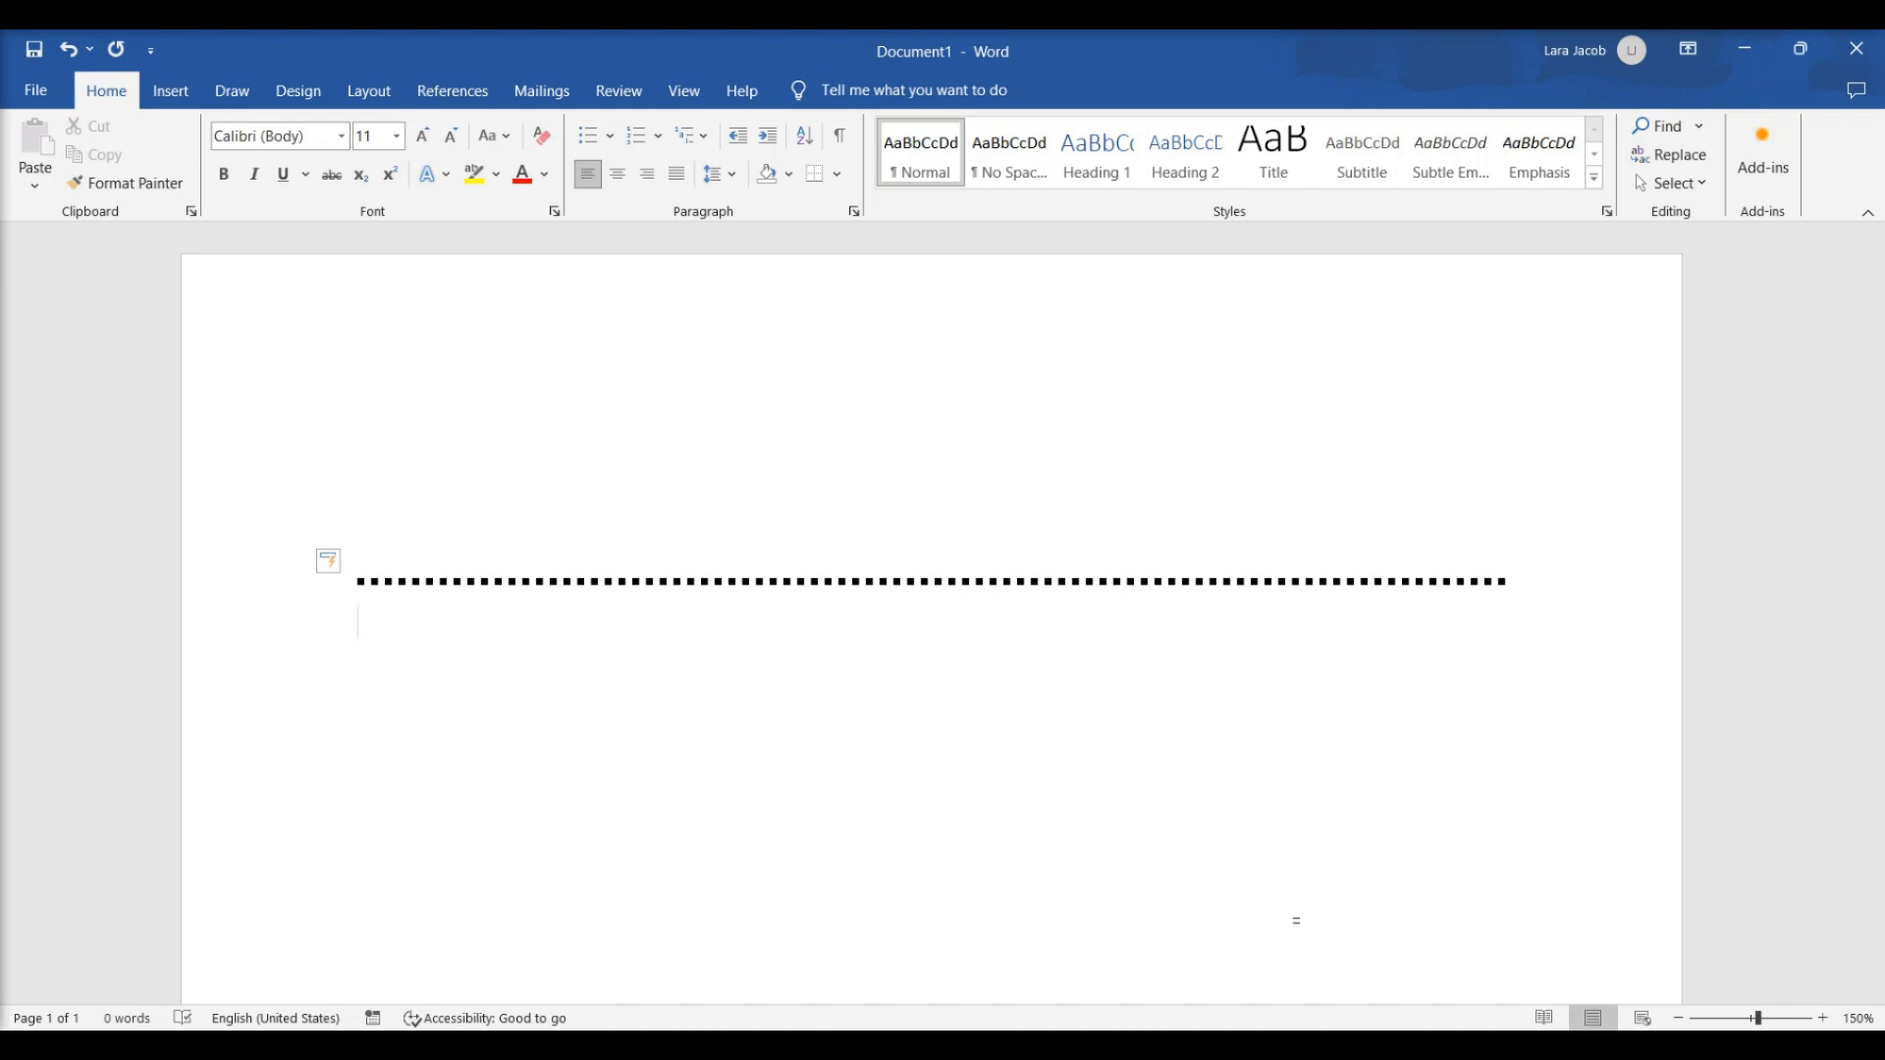
Type -, ### and ~~ to add thin, triple and wavy border lines.
text(-)
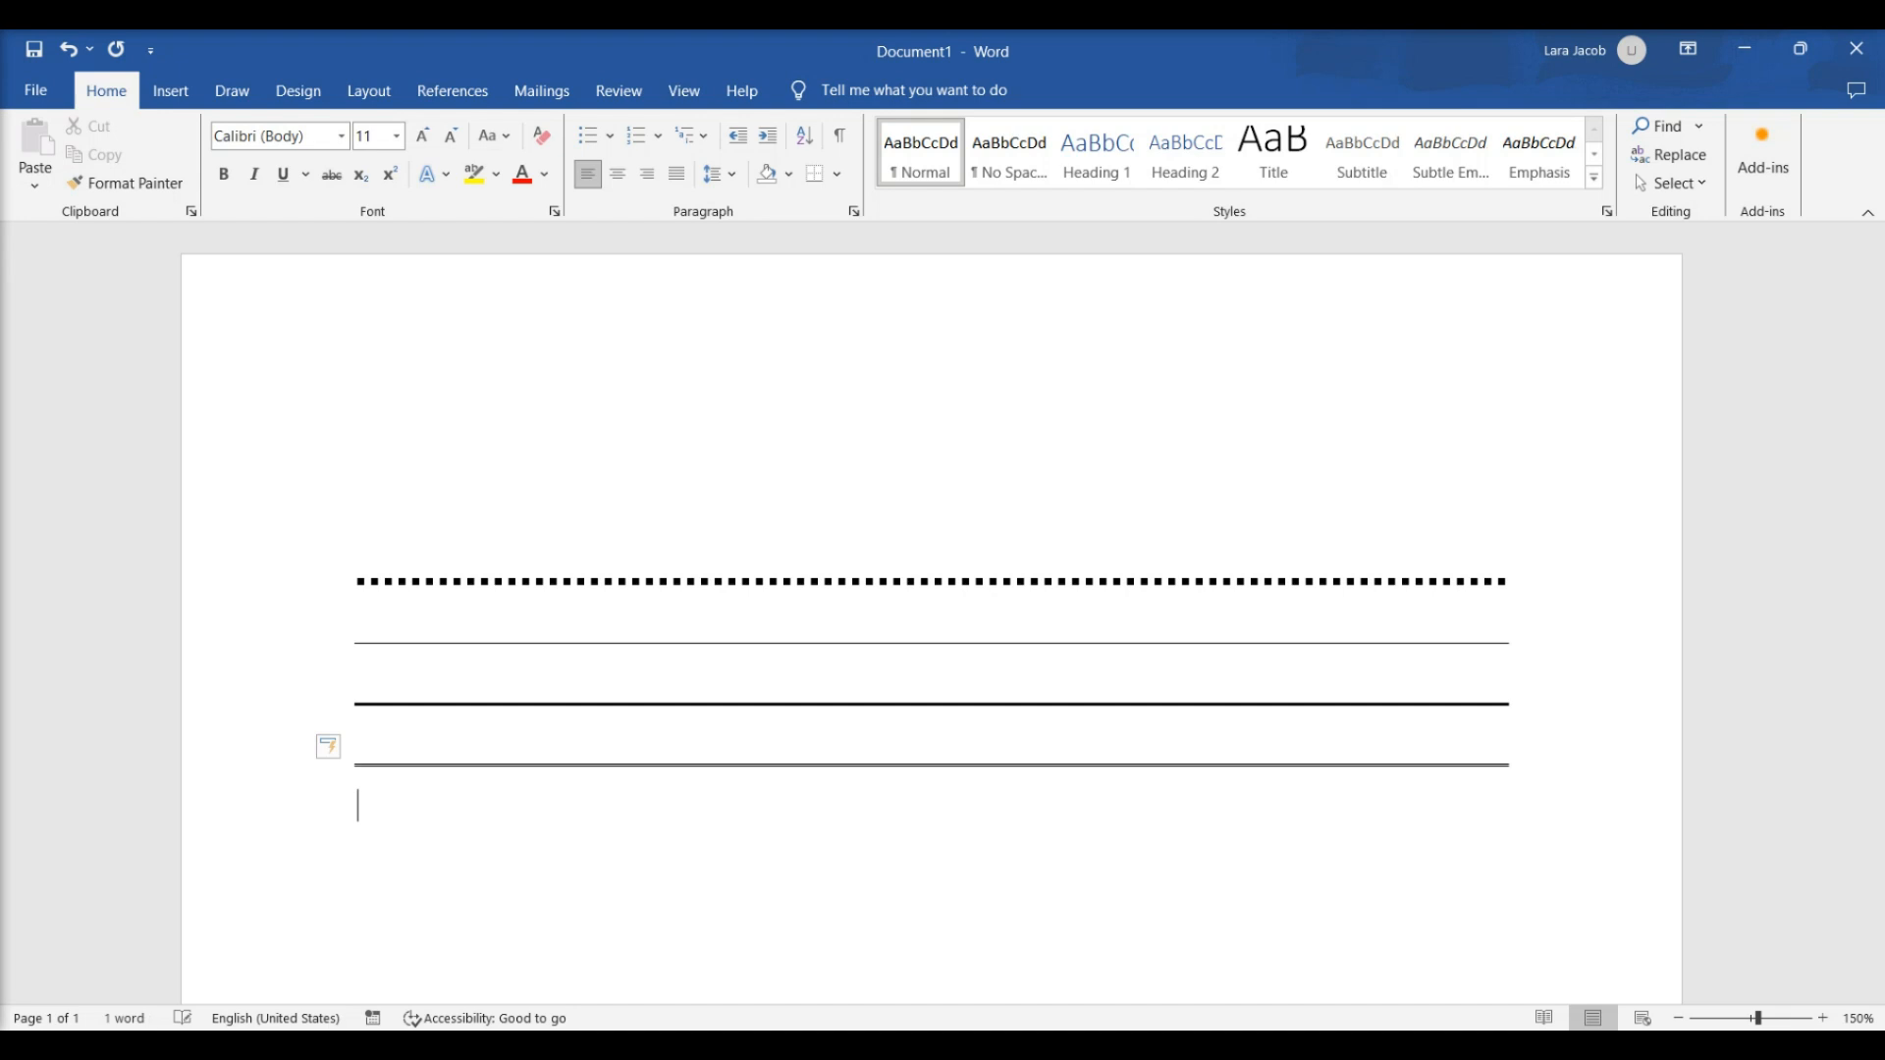
text(###)
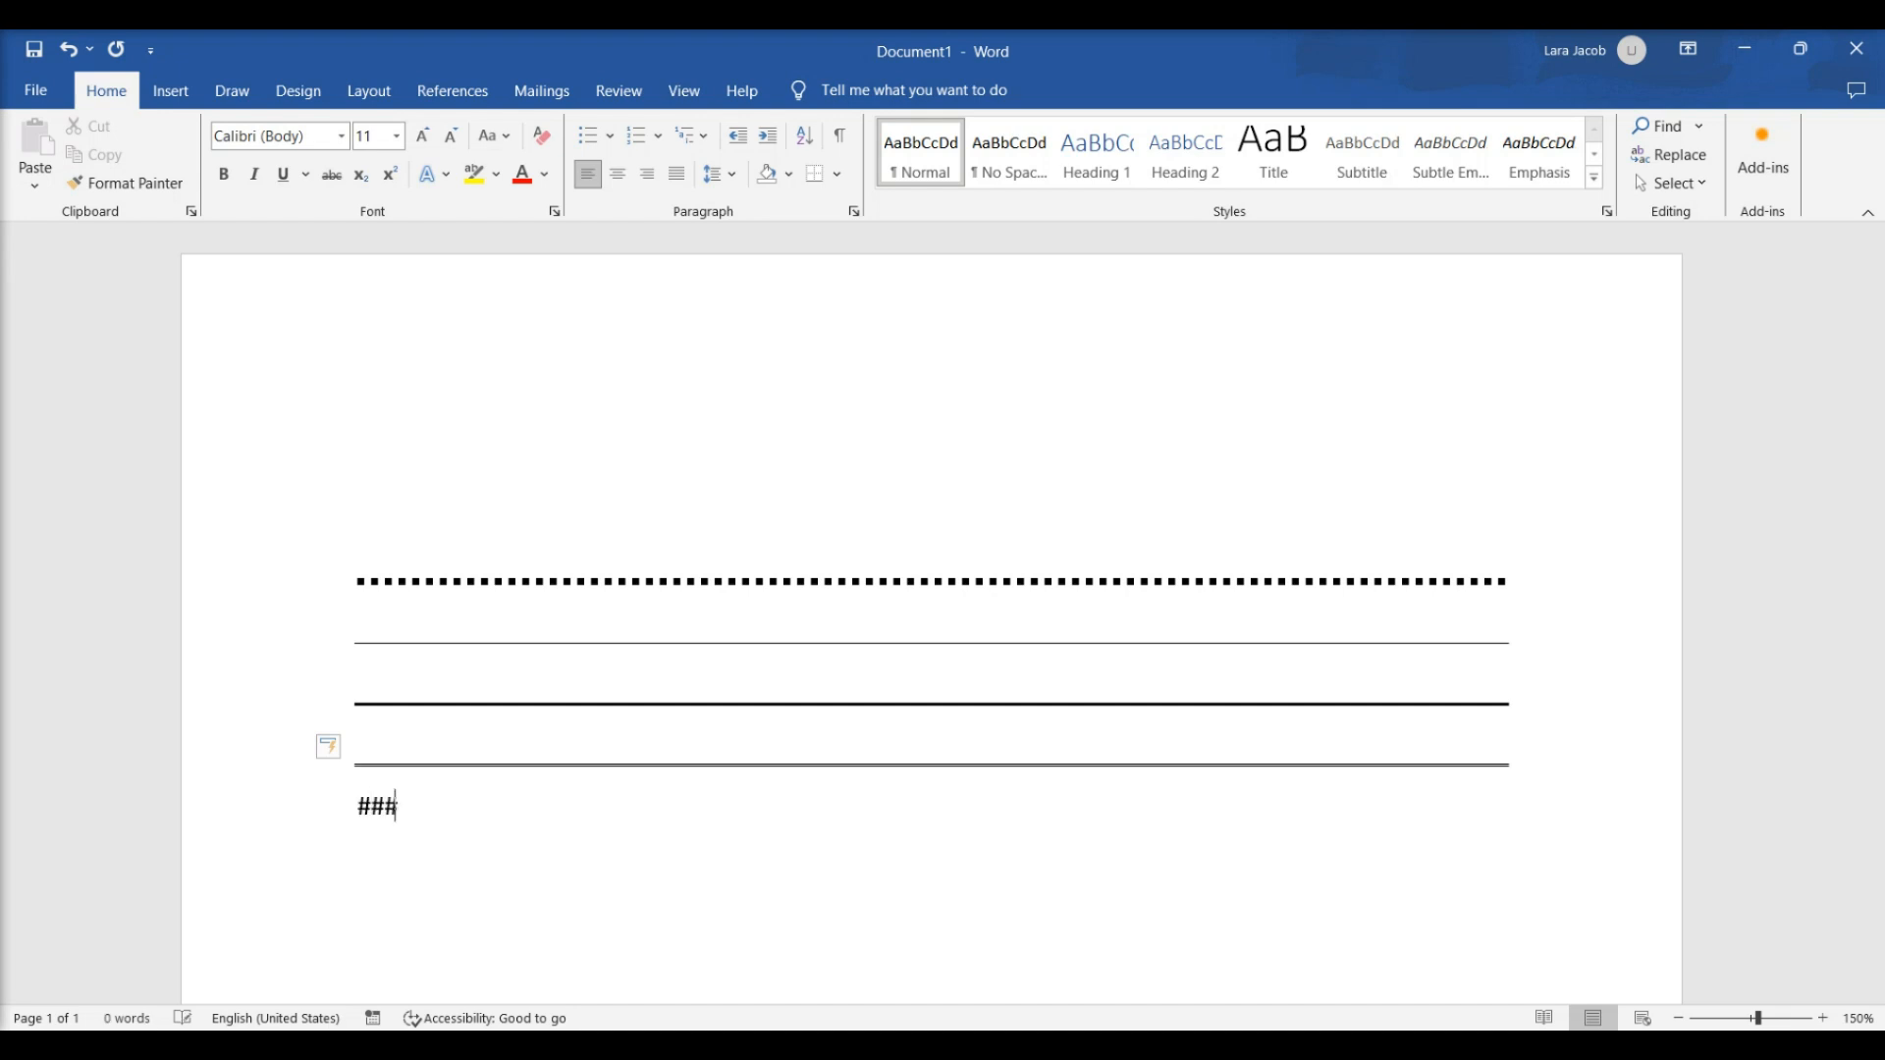
key(enter)
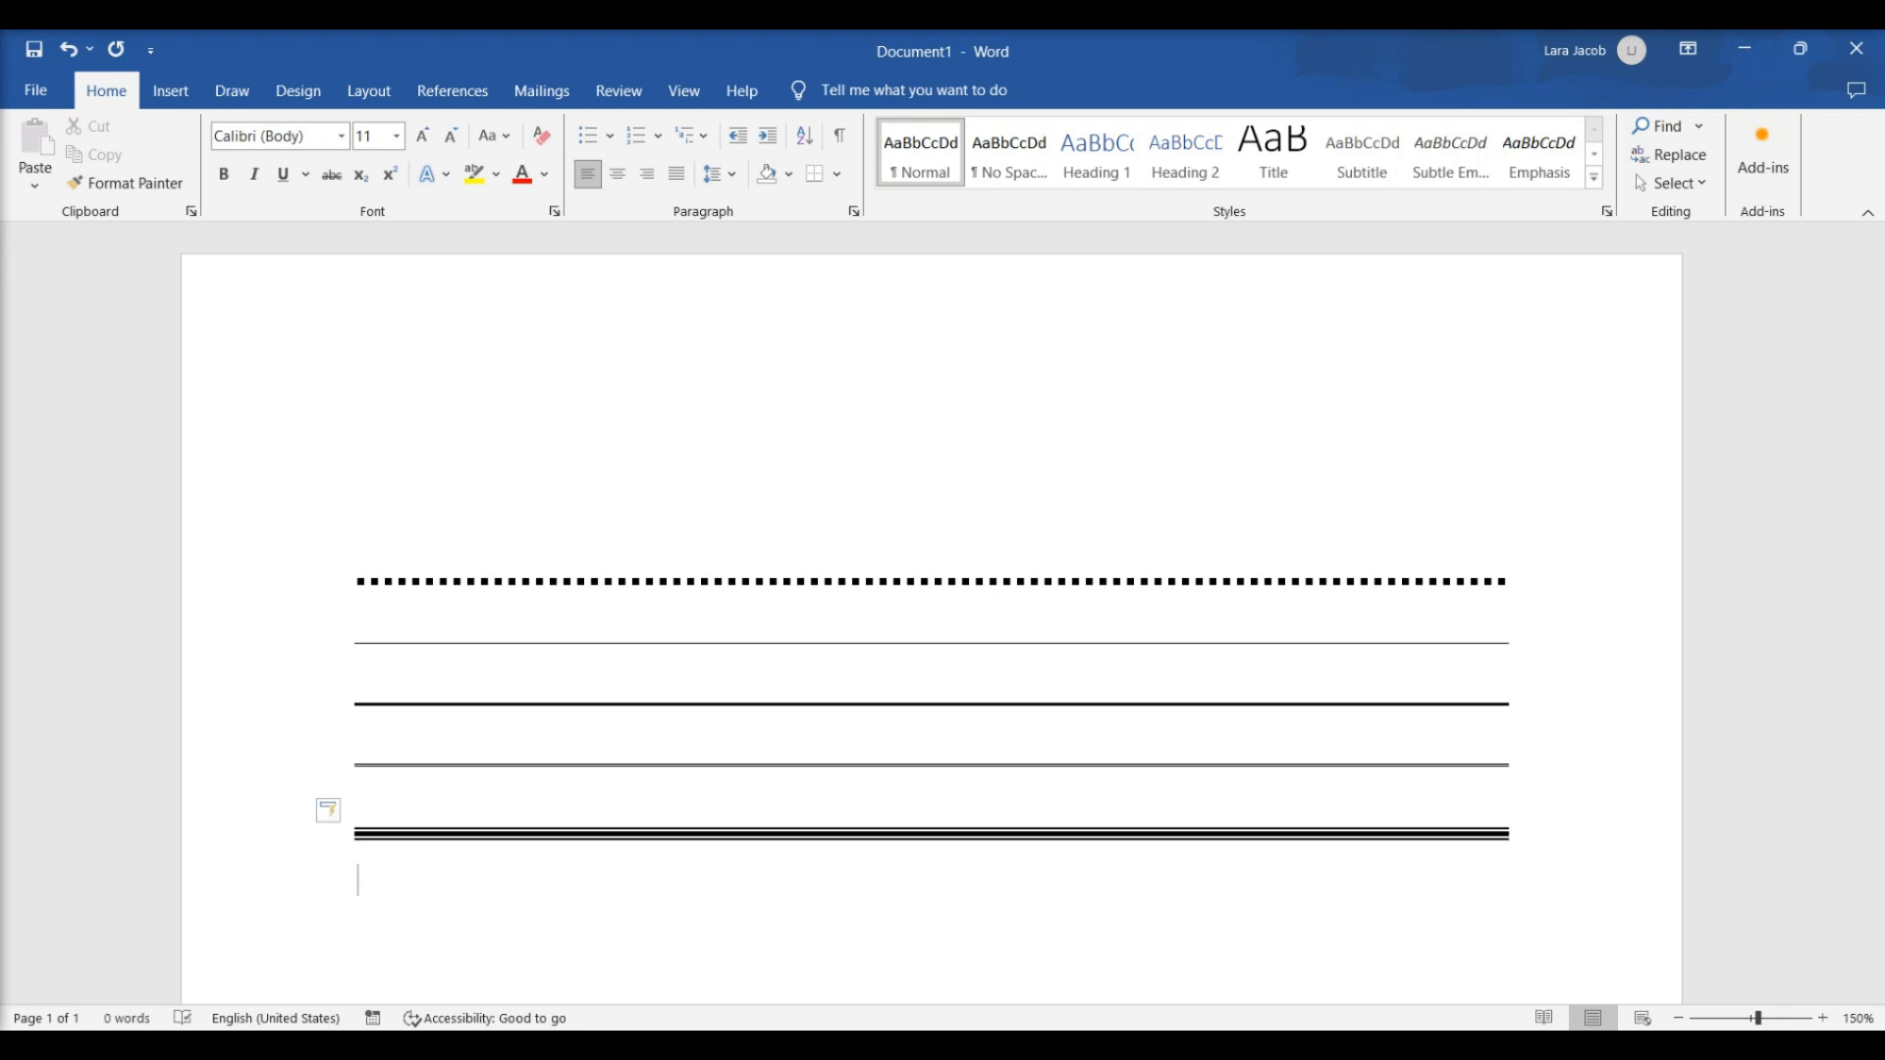
text(~~)
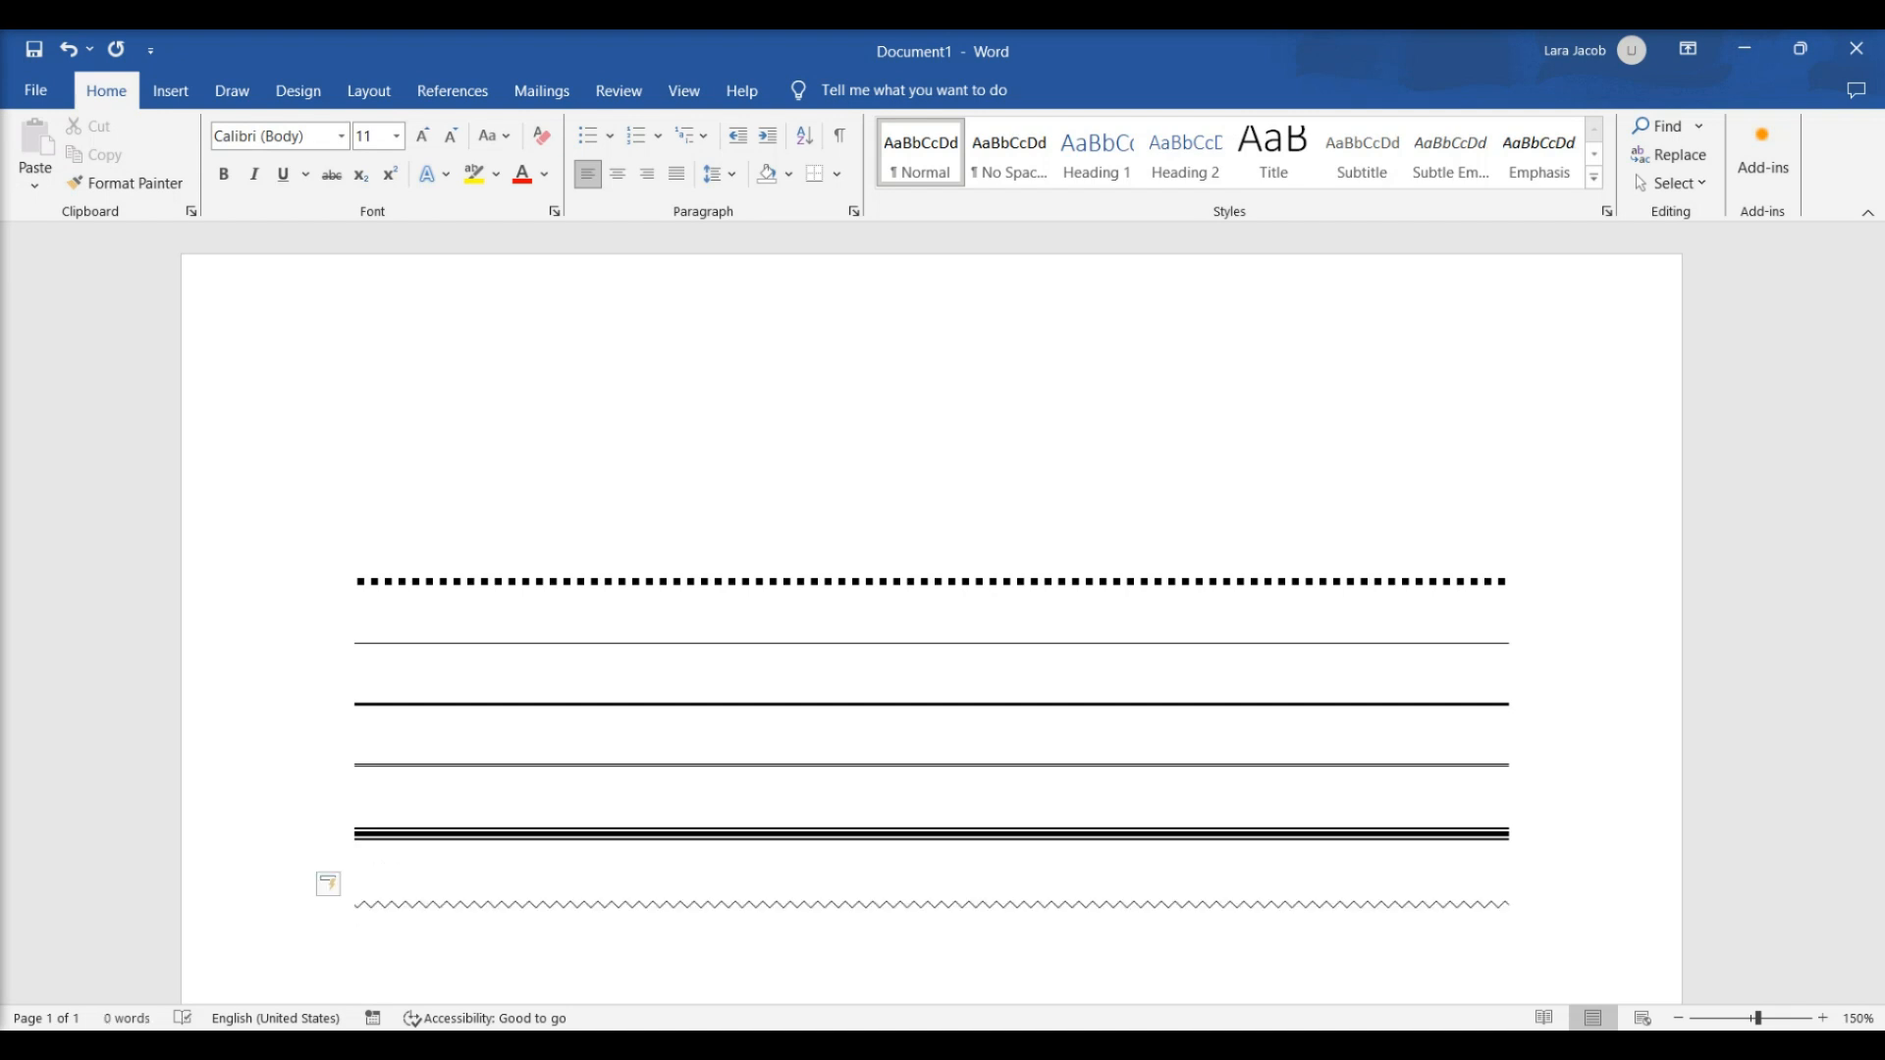
click(170, 90)
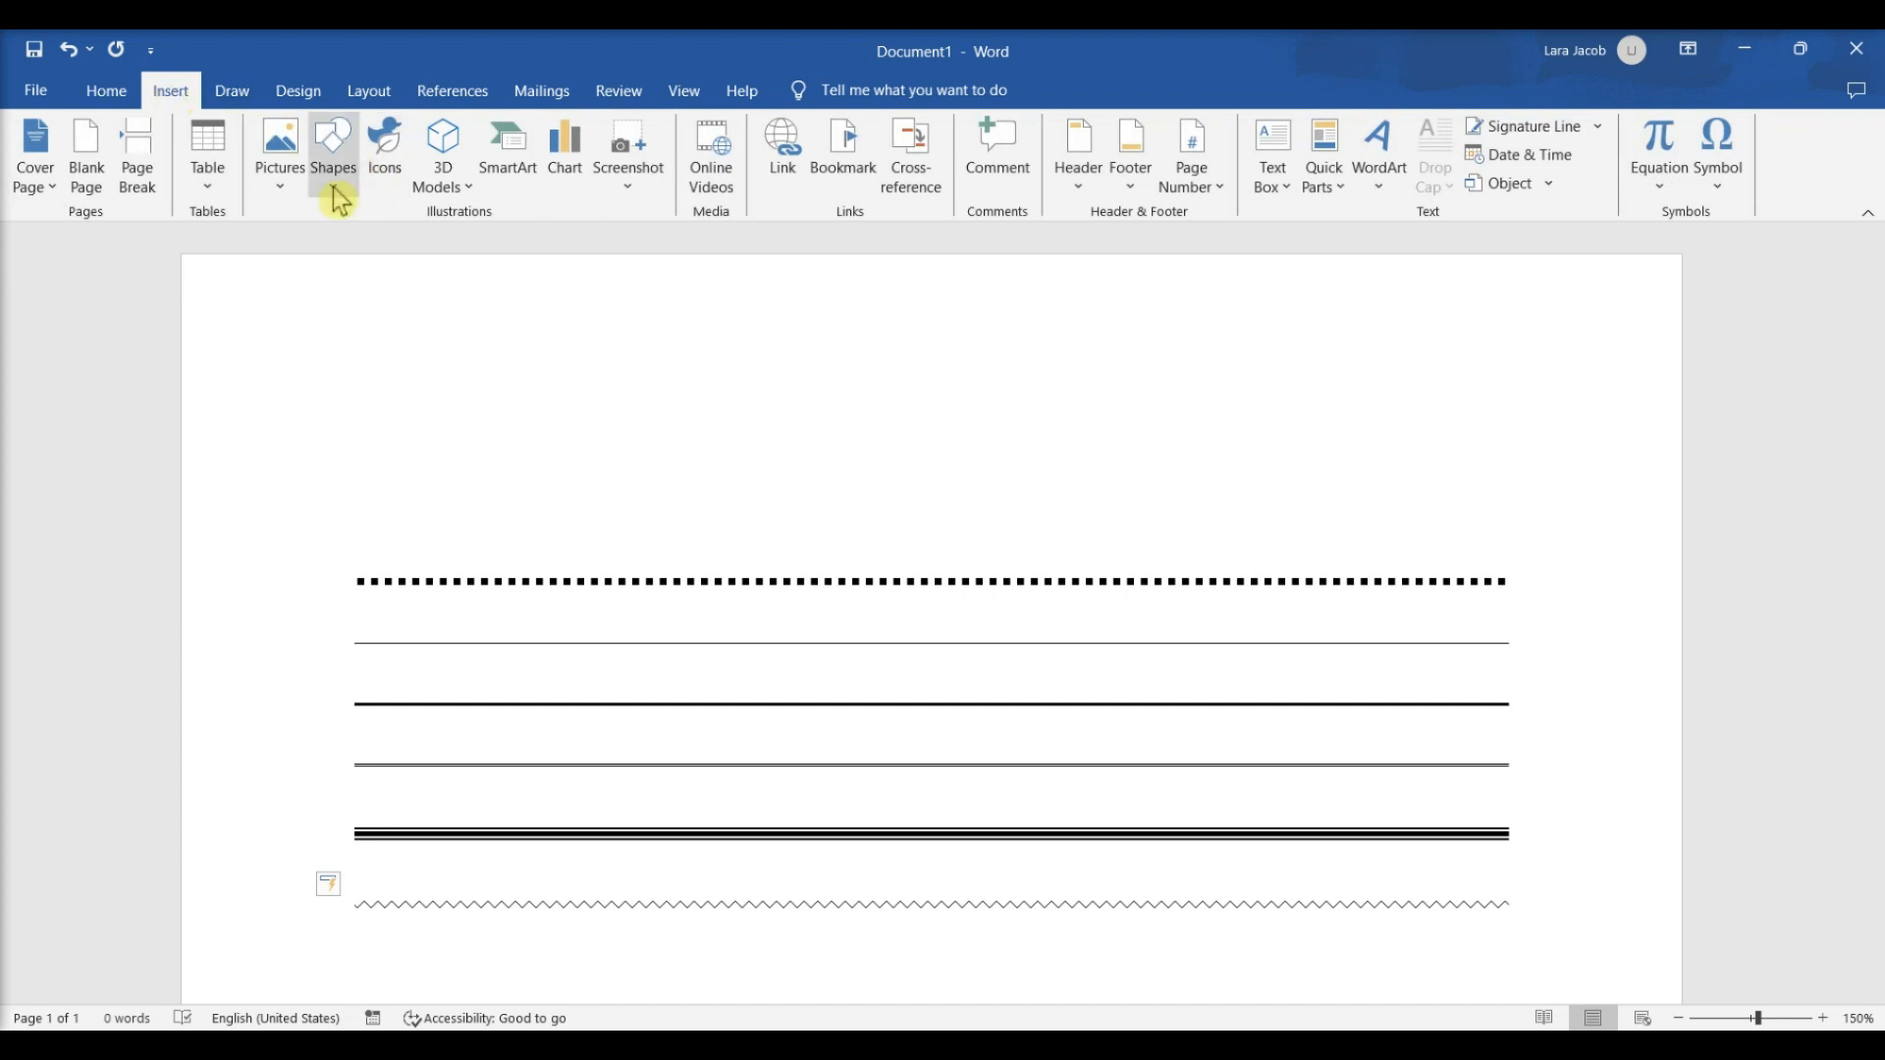
Draw a double-arrow line shape horizontally above the dotted border.
click(332, 151)
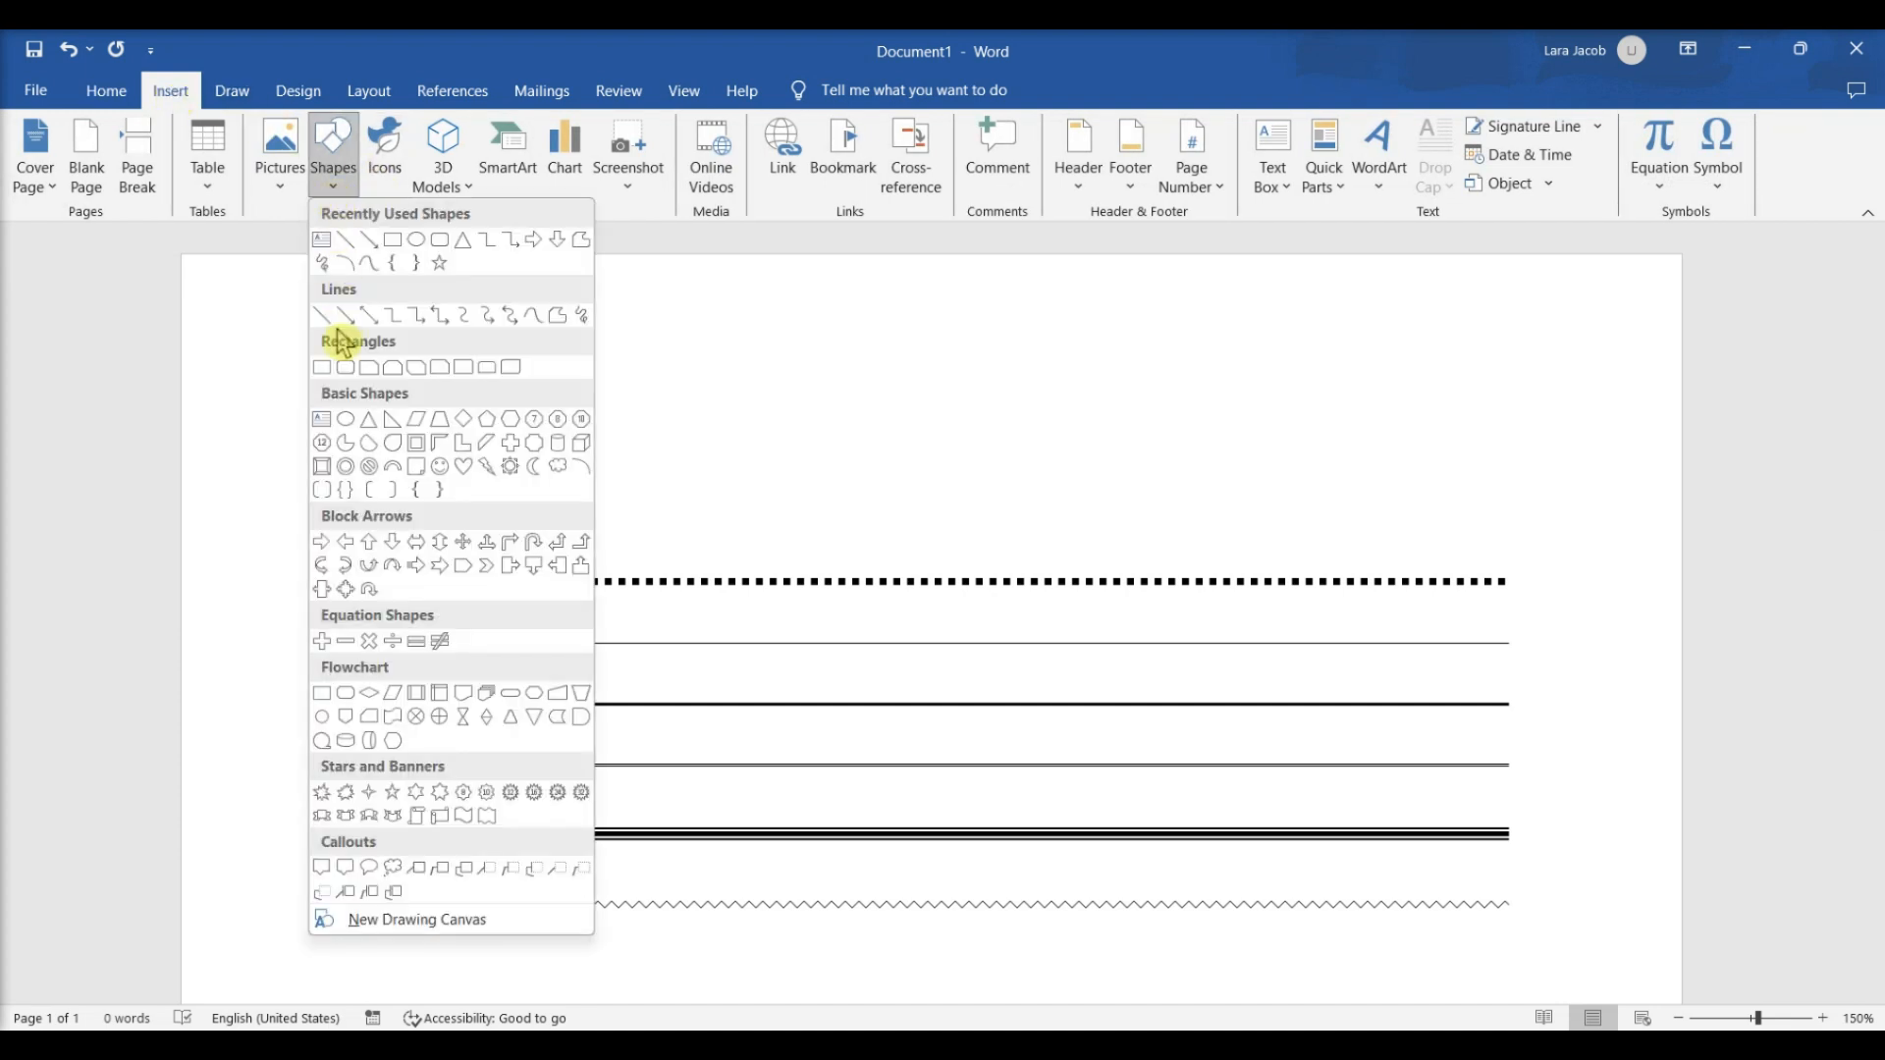
click(341, 316)
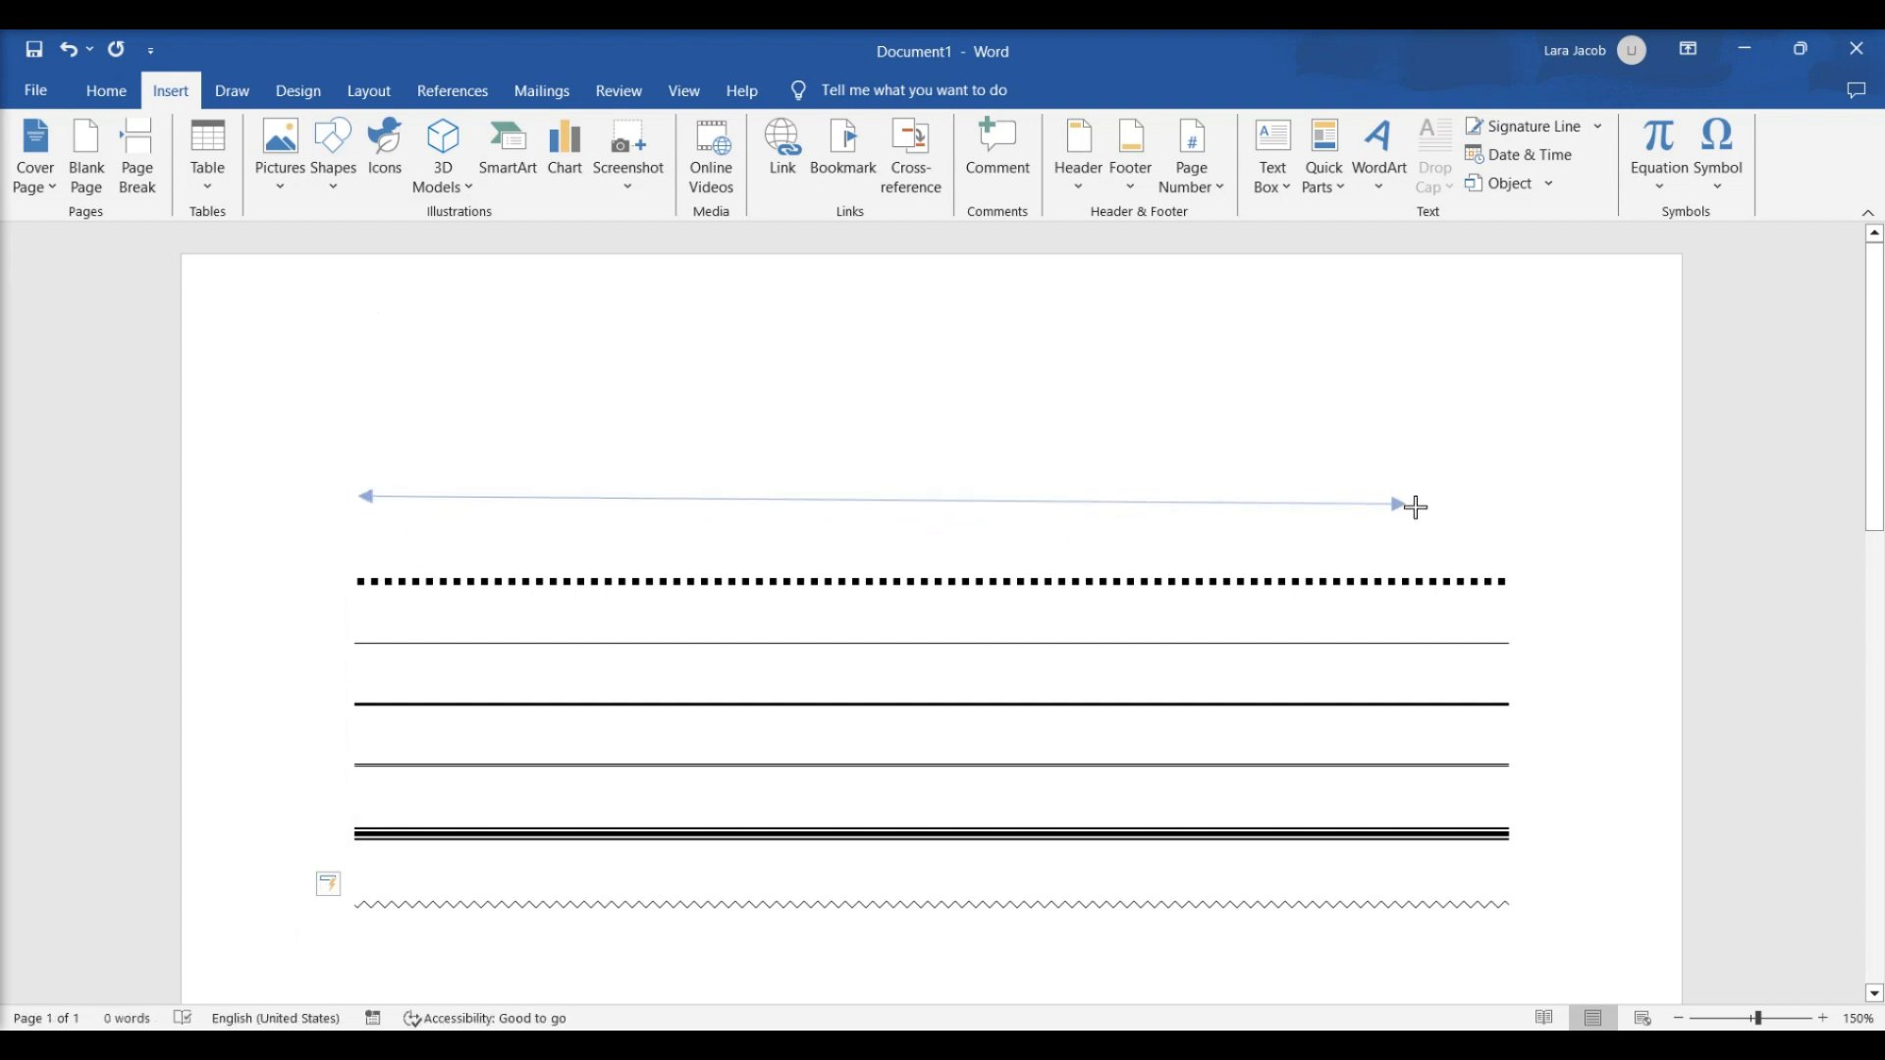
drag(1401, 502, 1509, 502)
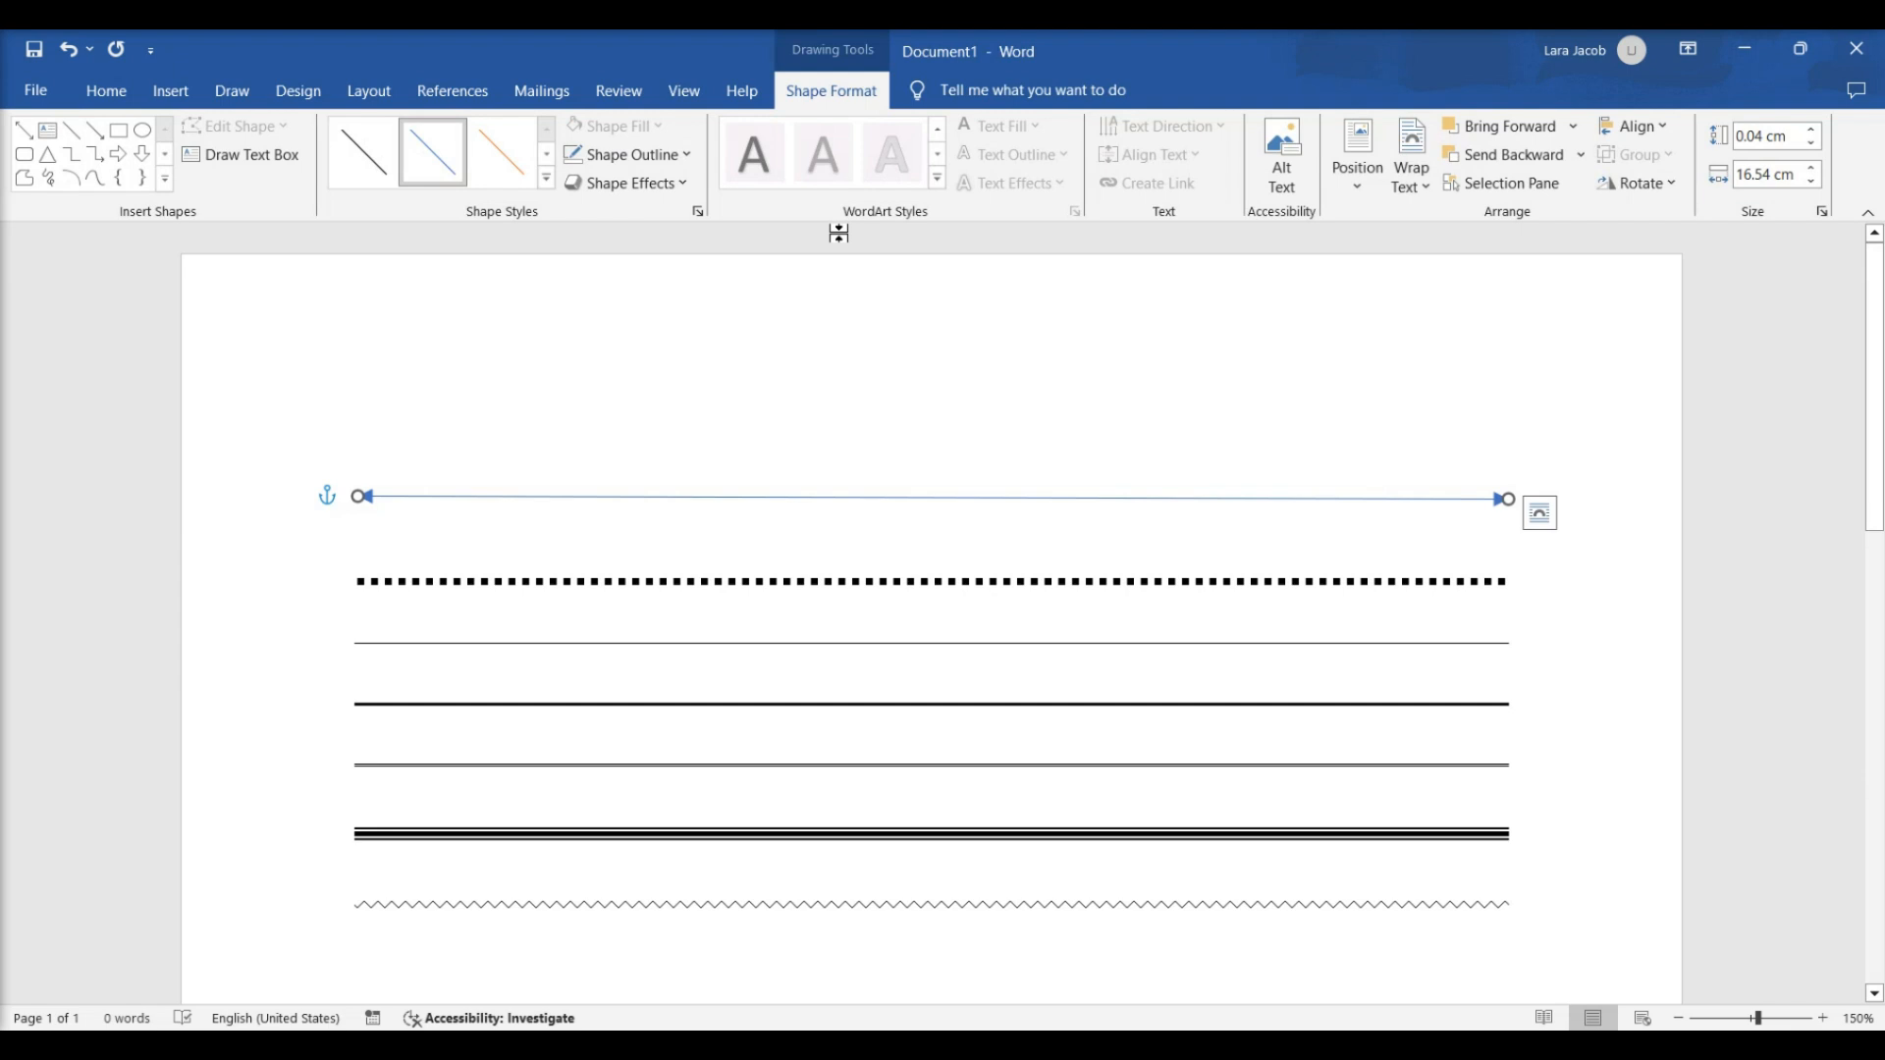
Open the Format Shape pane via Shape Outline > Dashes > More Lines.
click(625, 154)
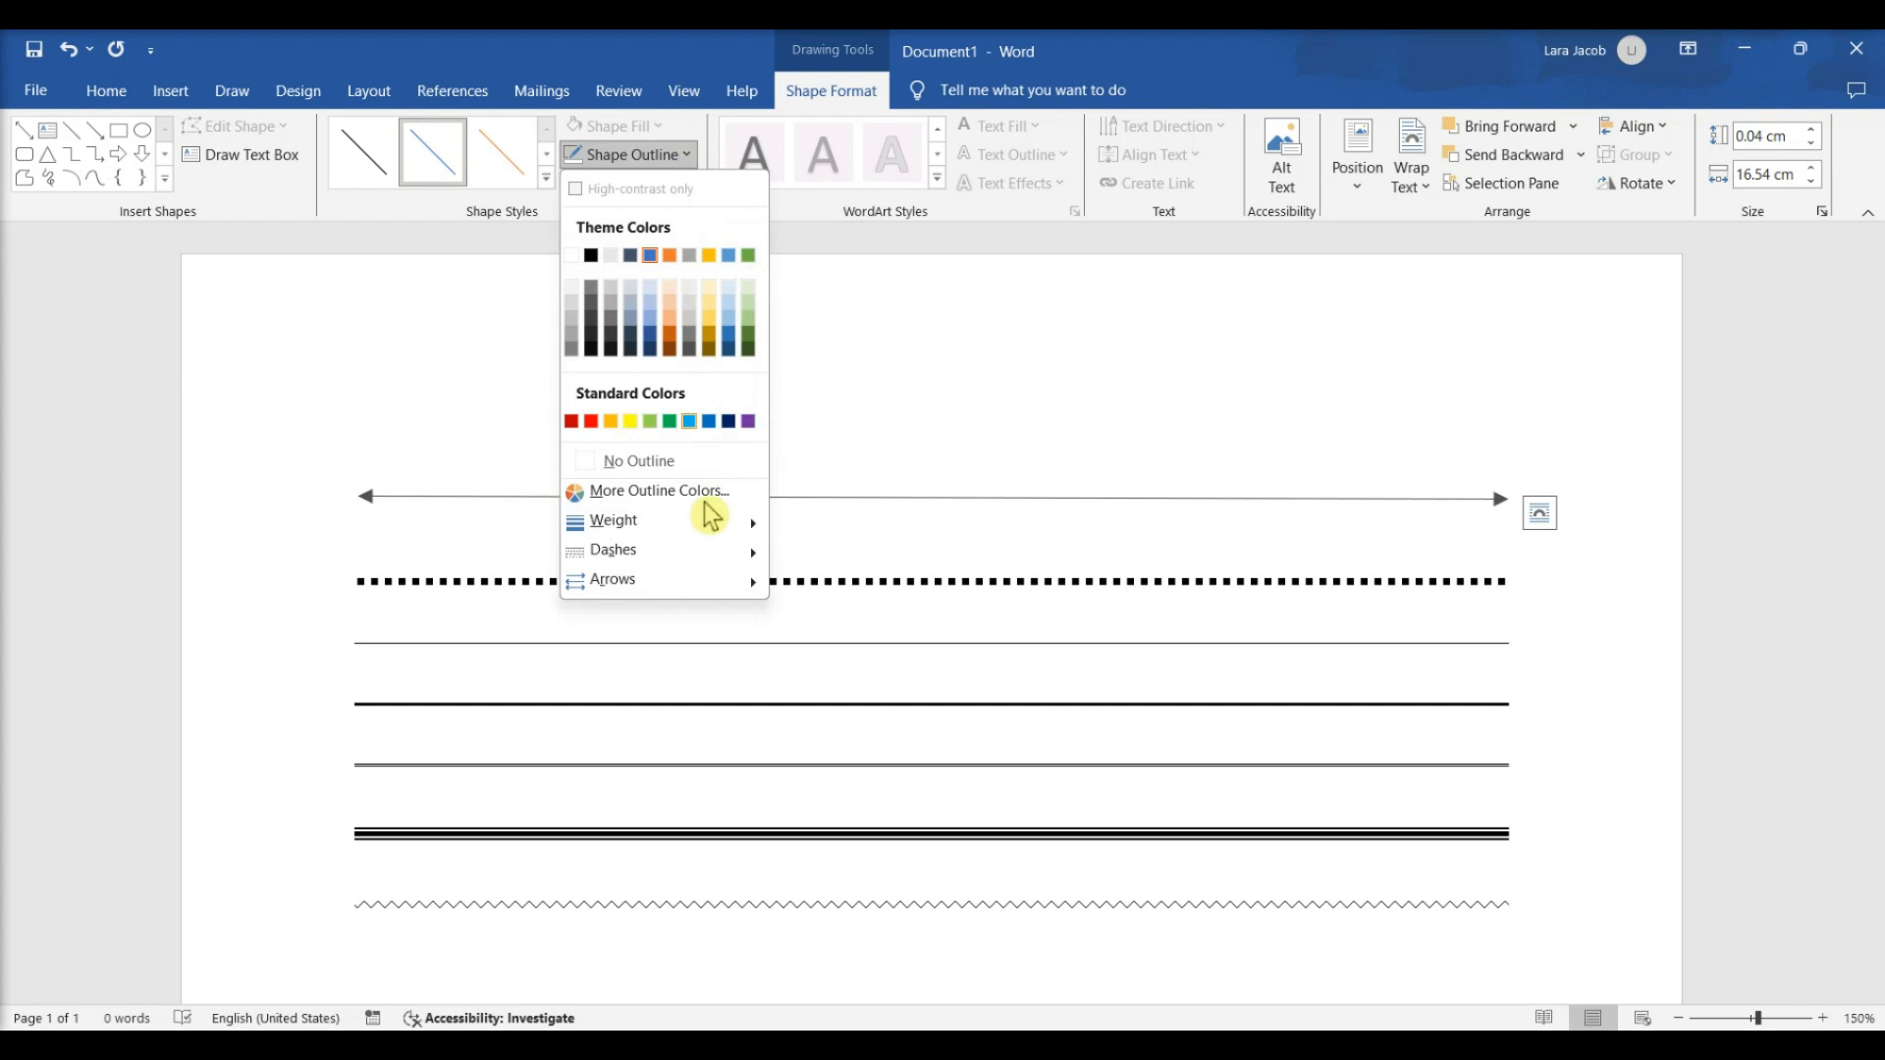
mouse_move(613, 550)
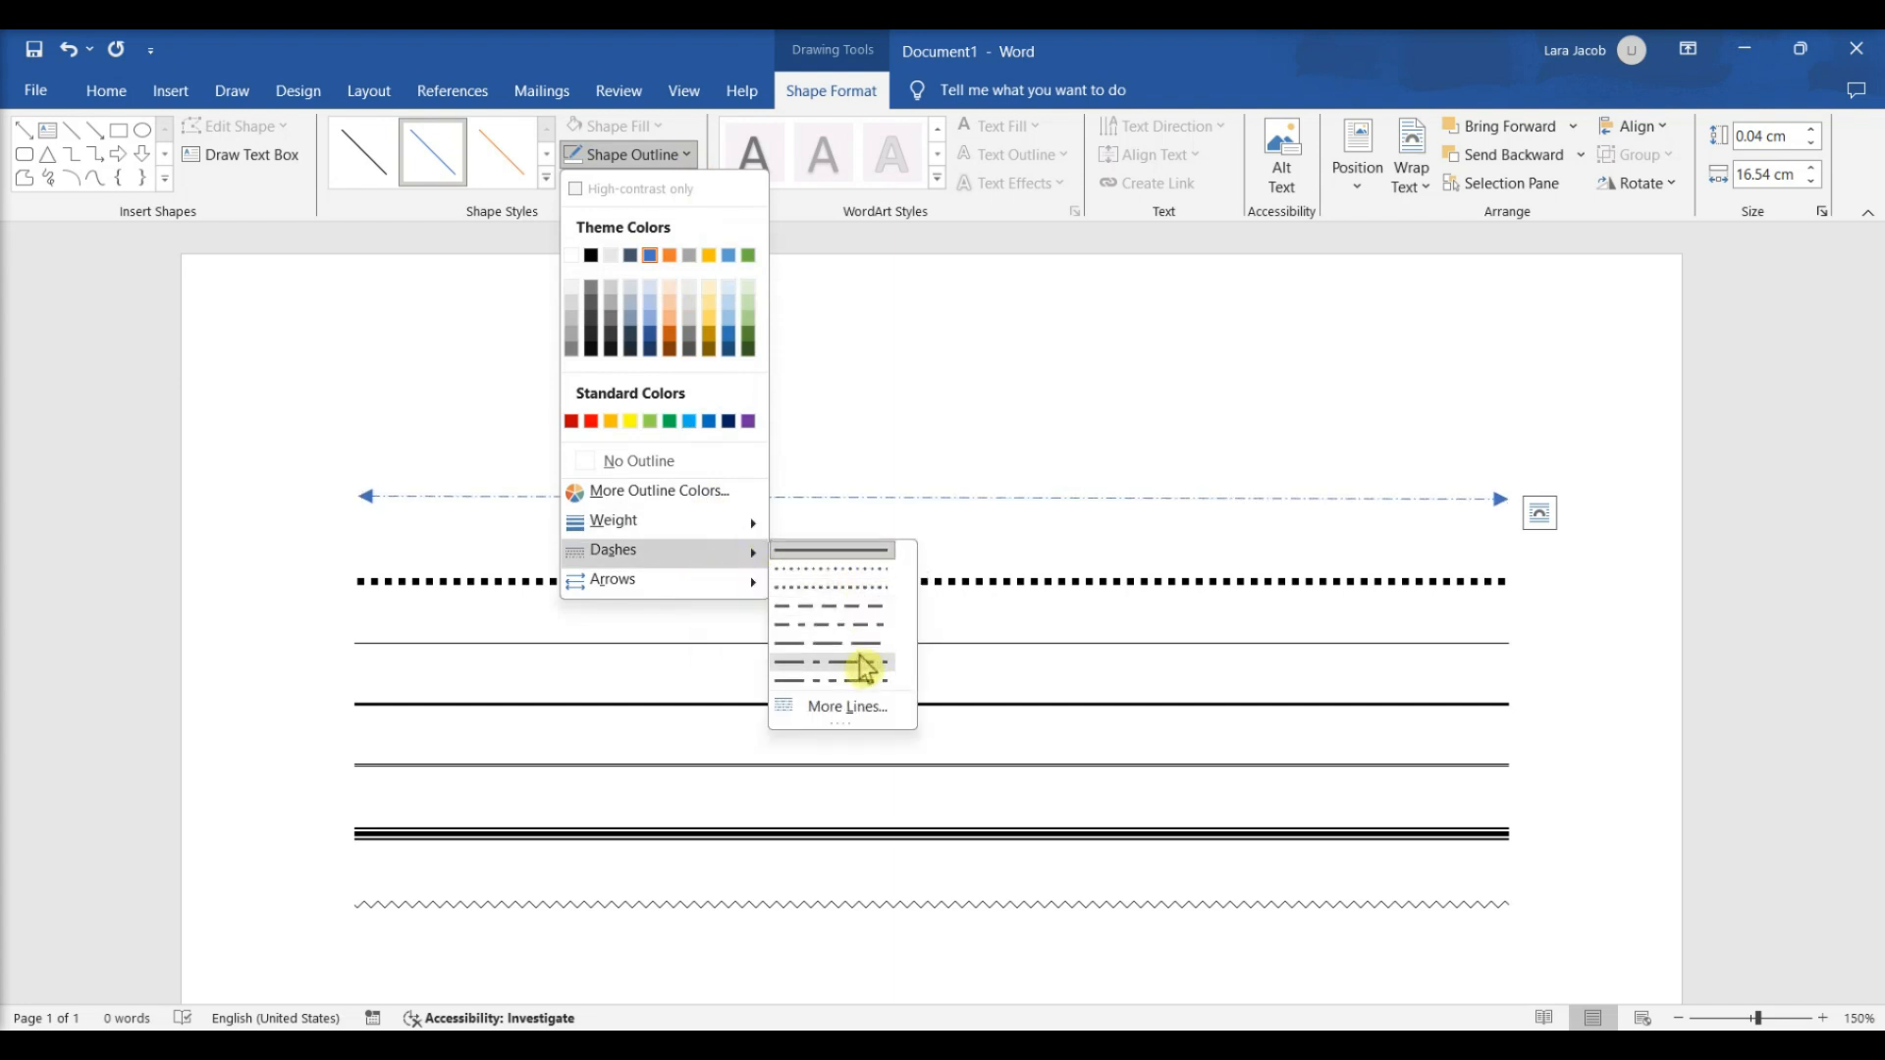
mouse_move(863, 655)
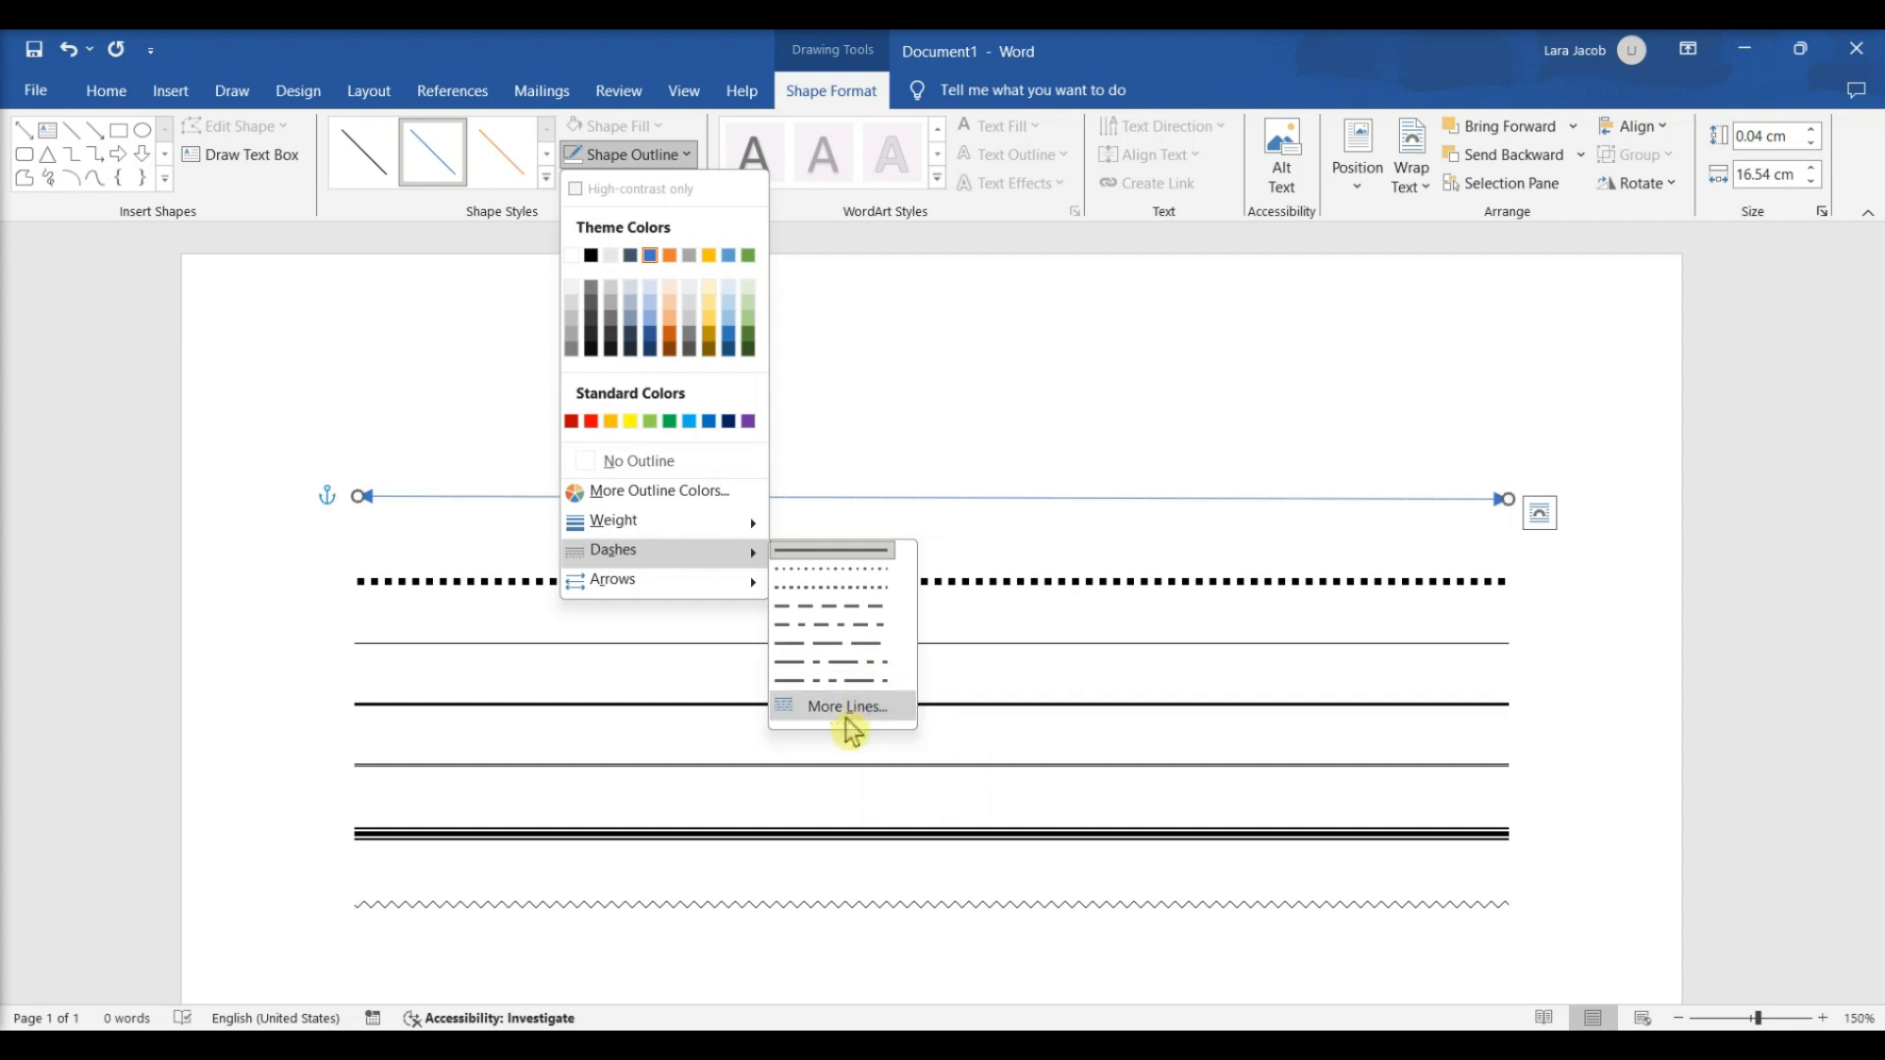
click(845, 706)
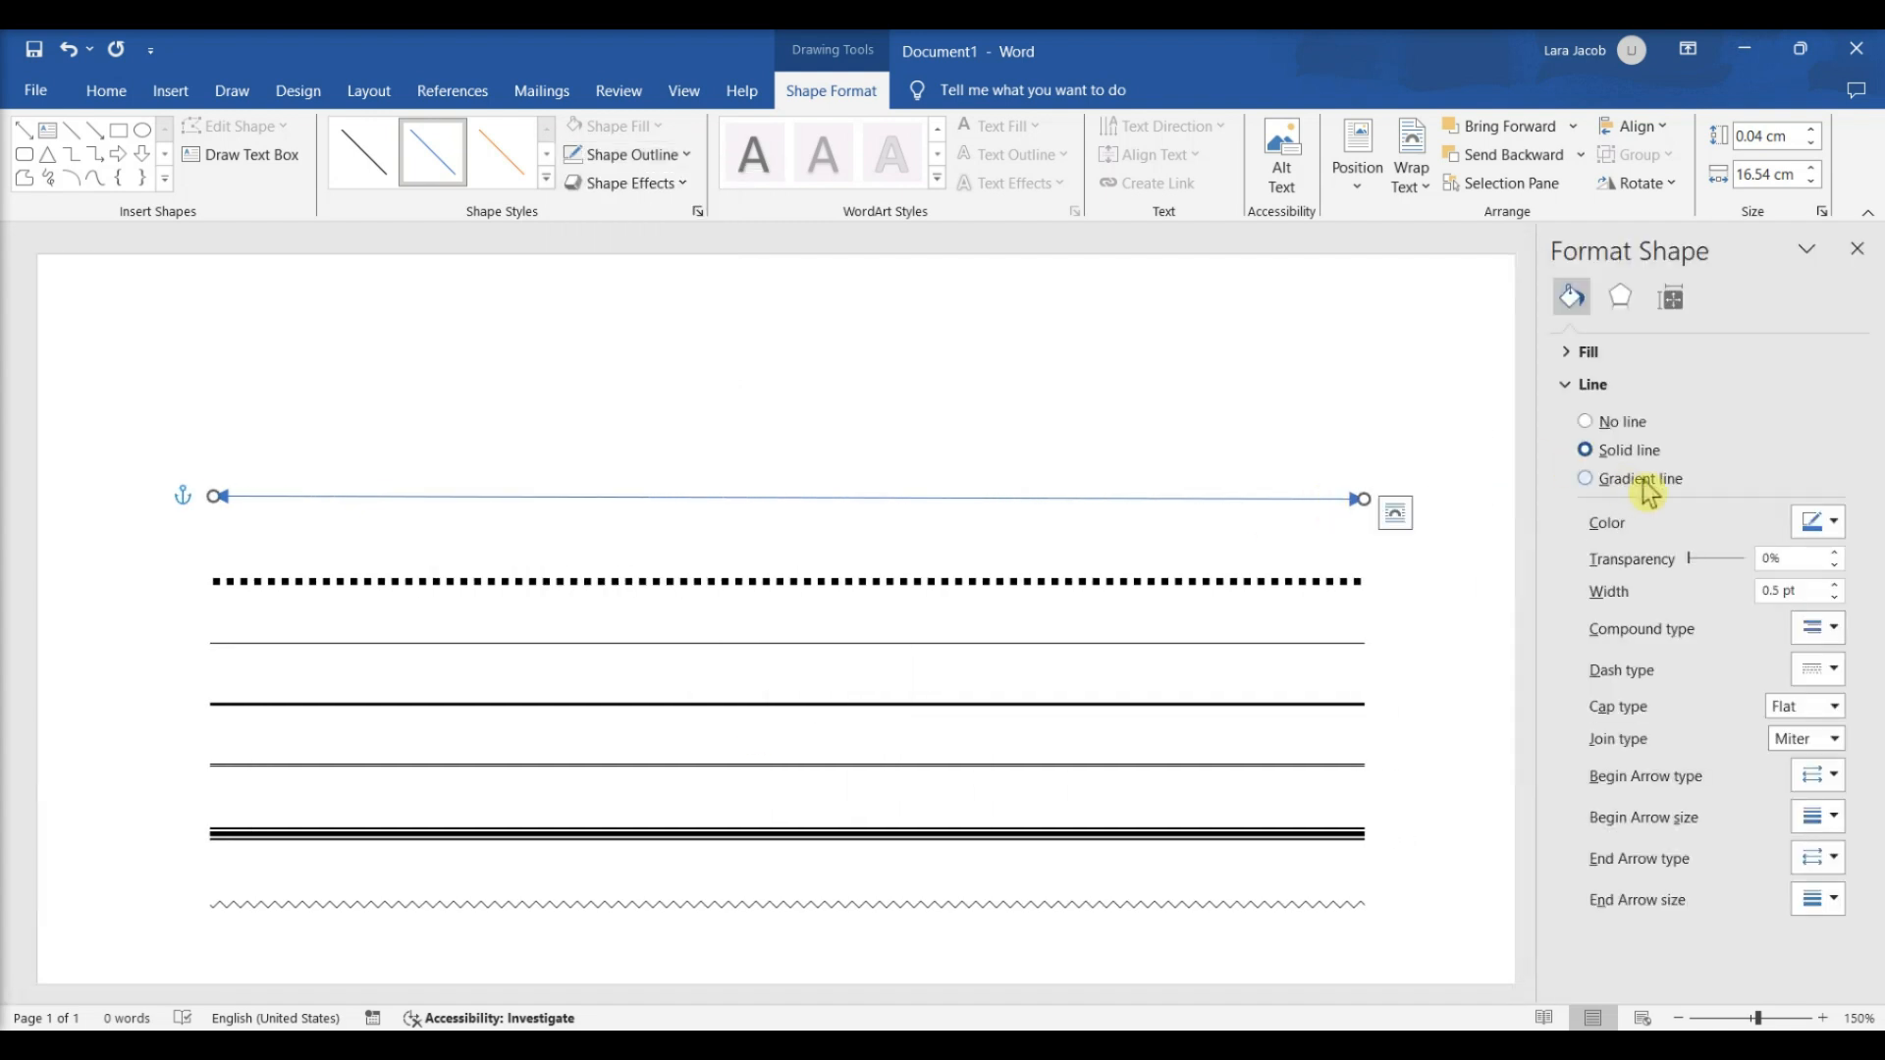
Set the arrow line's cap type to Square in the Format Shape pane.
click(1832, 705)
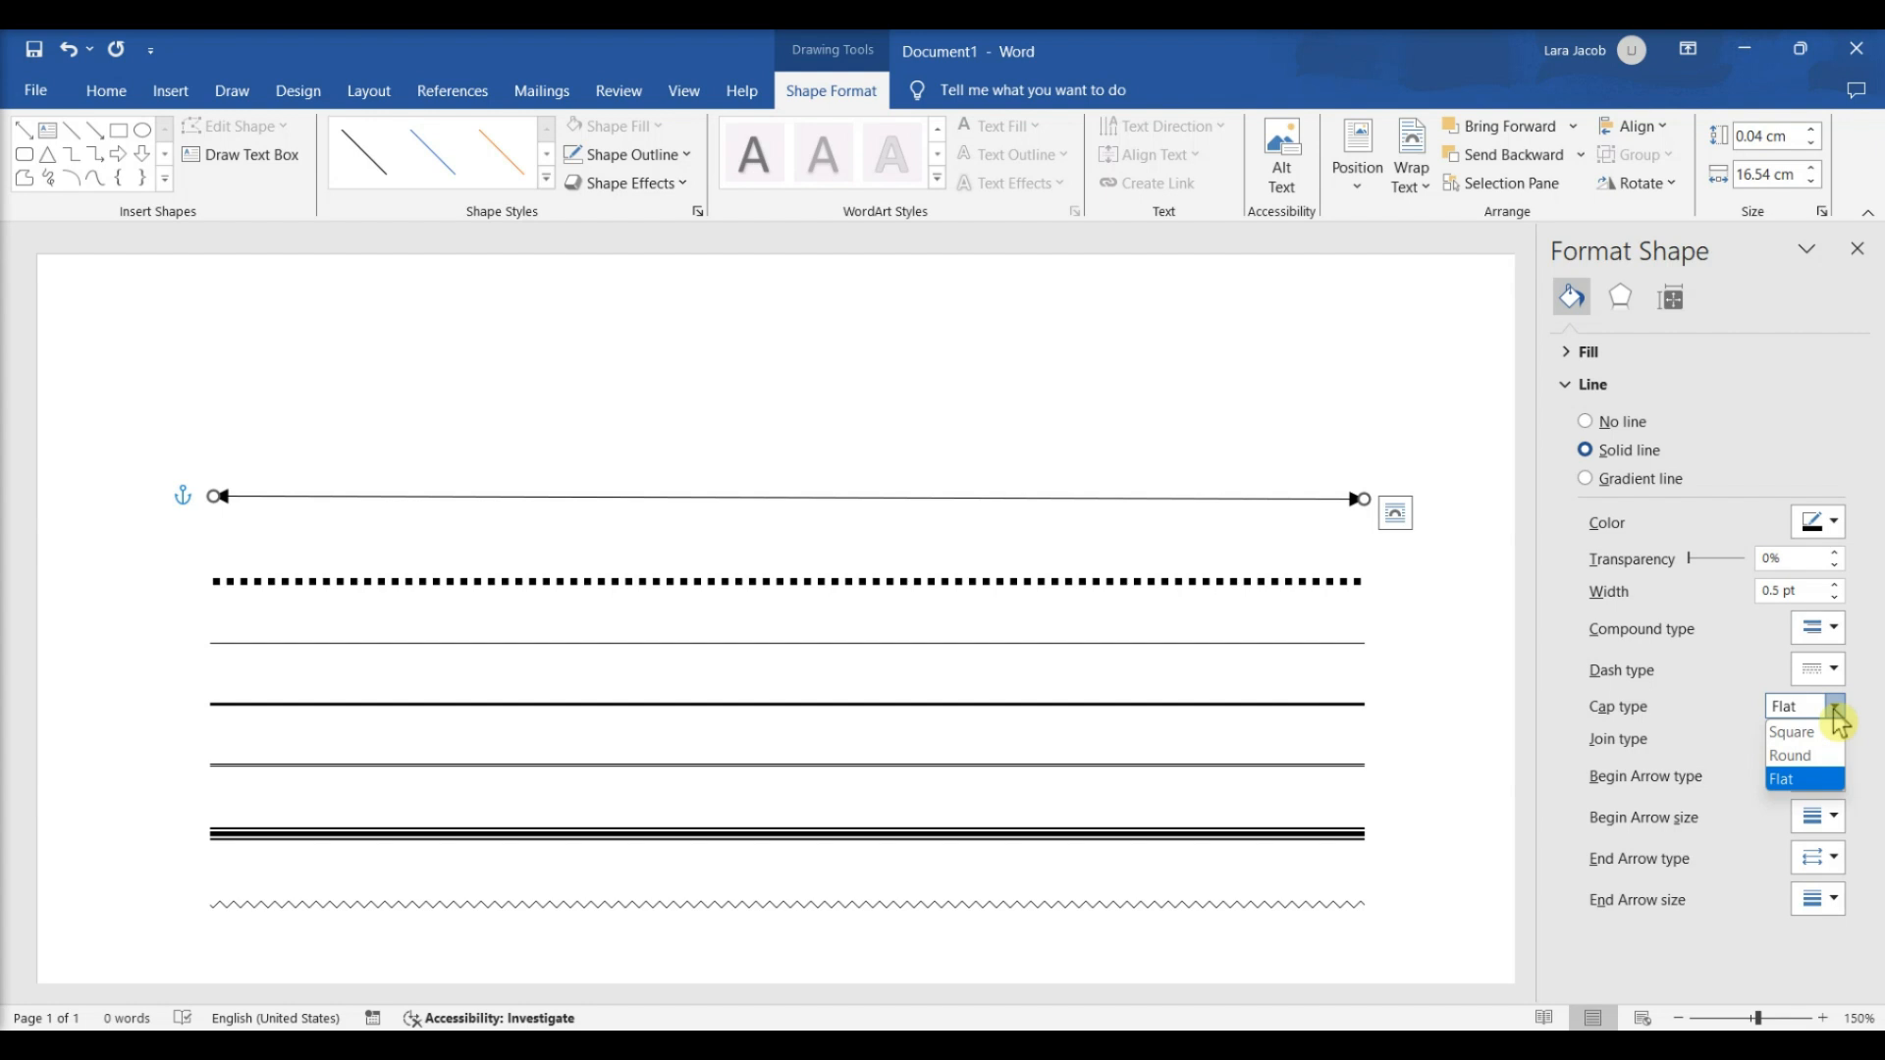
click(1833, 627)
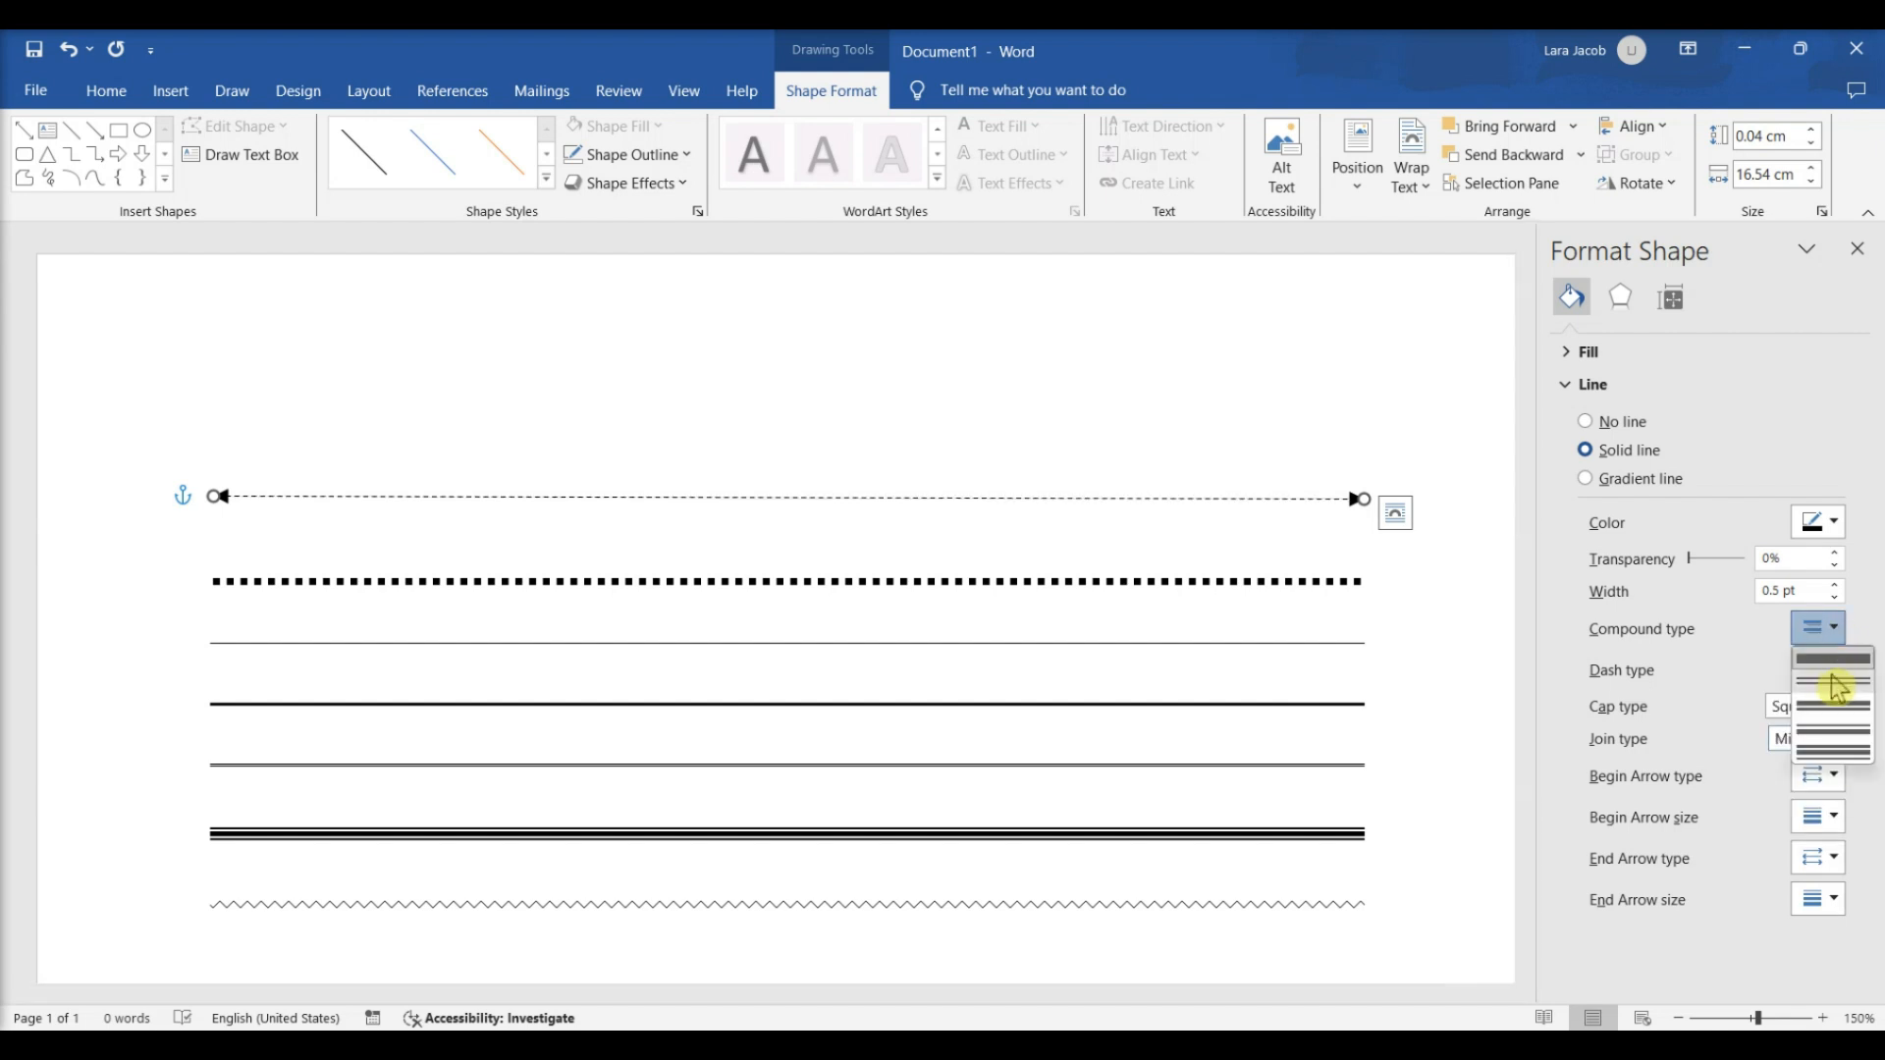